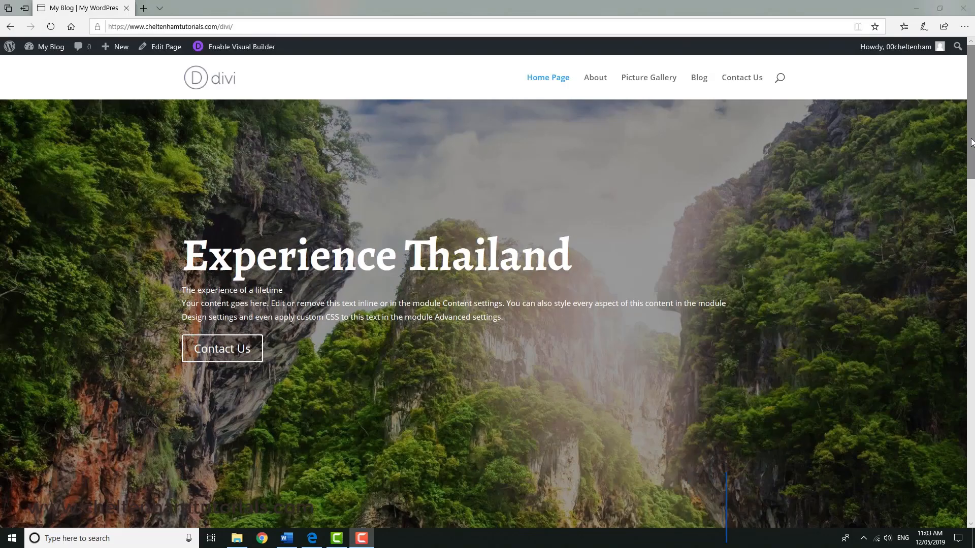
- Enable the Visual Builder for the page
{"action": "scroll", "scroll_direction": "down", "scroll_amount": 3}
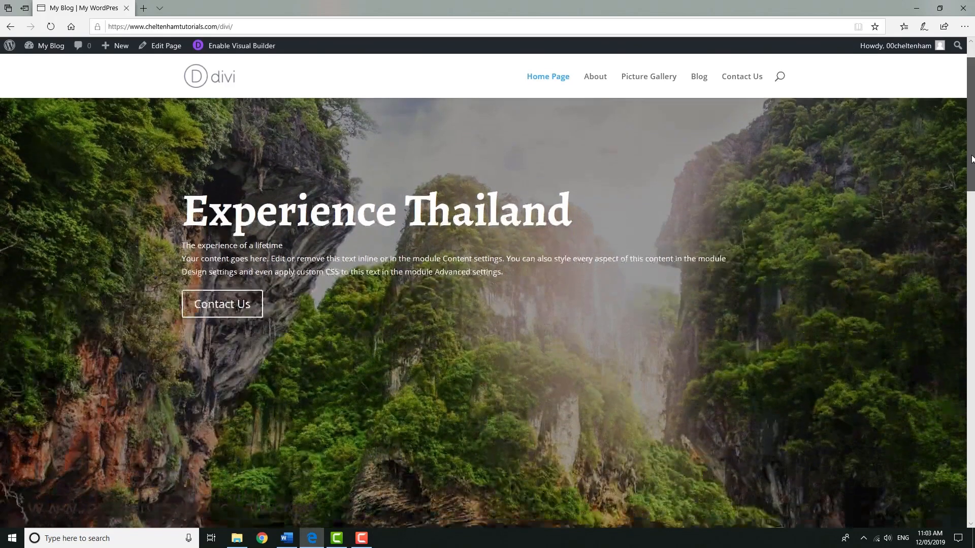
{"action": "scroll", "scroll_direction": "down", "scroll_amount": 3}
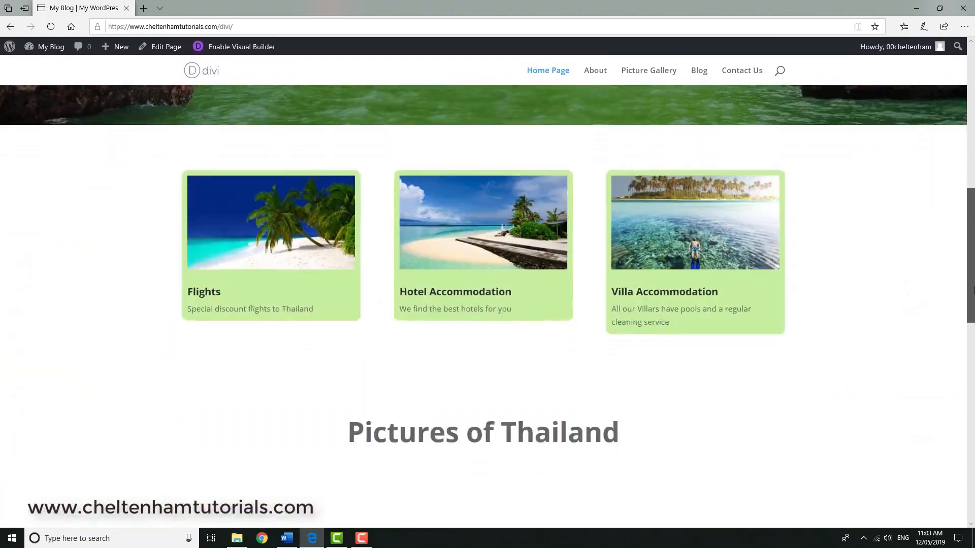
{"action": "scroll", "scroll_direction": "down", "scroll_amount": 3}
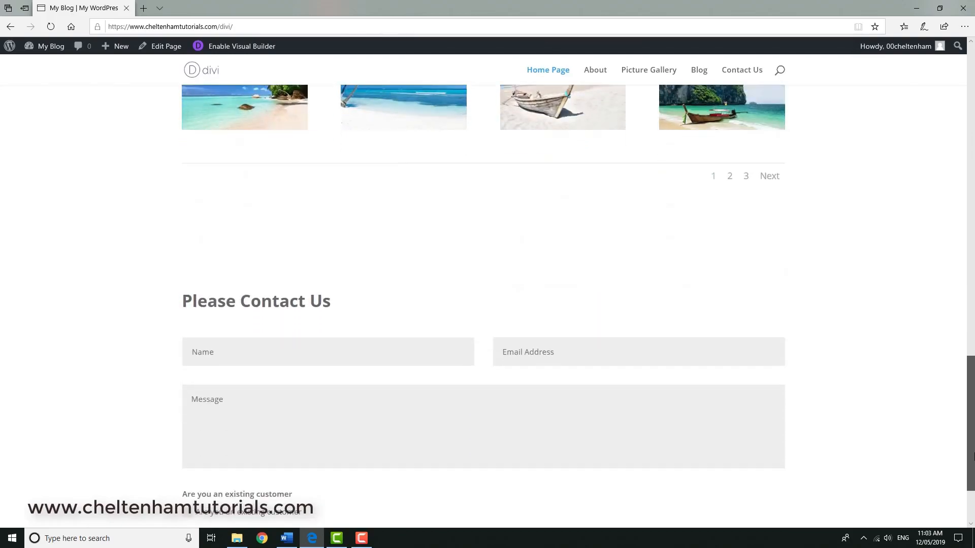
{"action": "scroll", "scroll_direction": "up", "scroll_amount": 3}
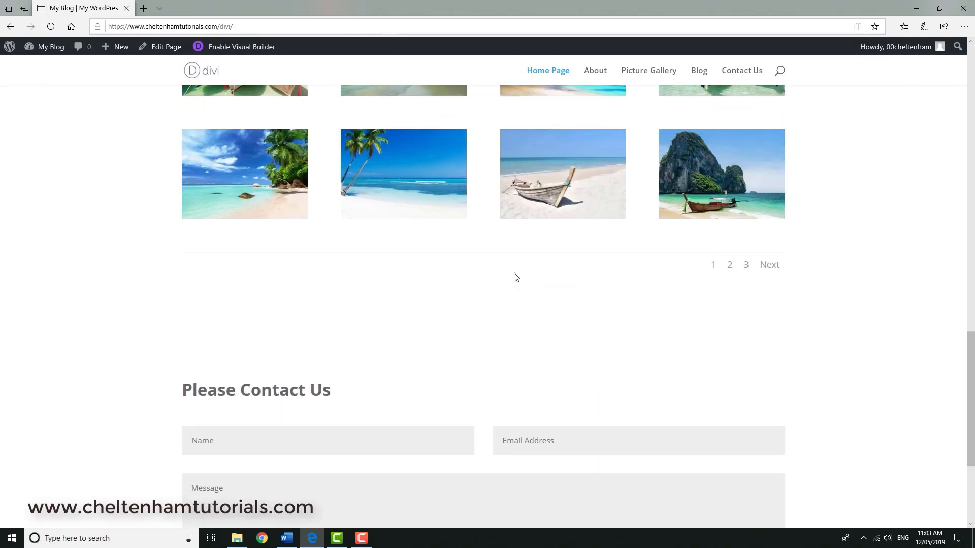
{"action": "mouse_move", "coordinate": [505, 308]}
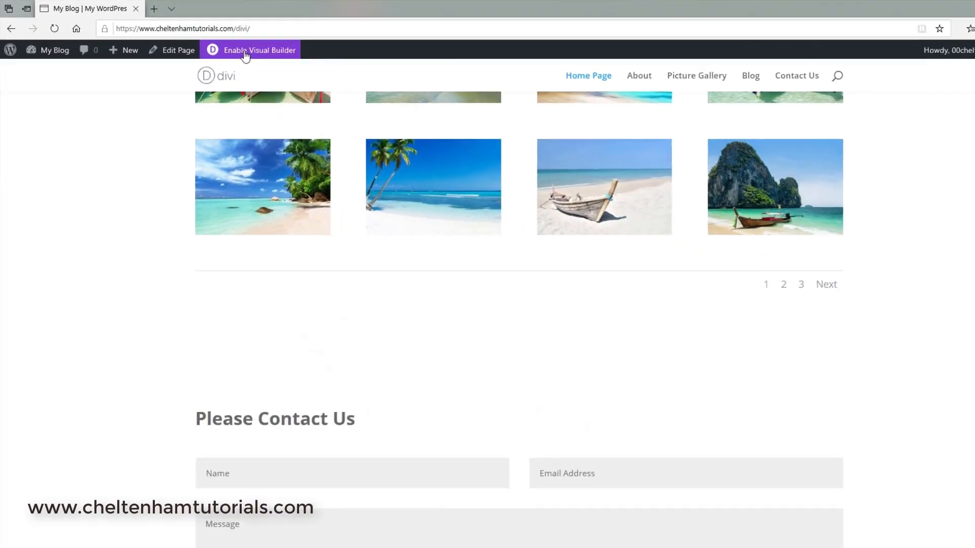
{"action": "left_click", "coordinate": [259, 50]}
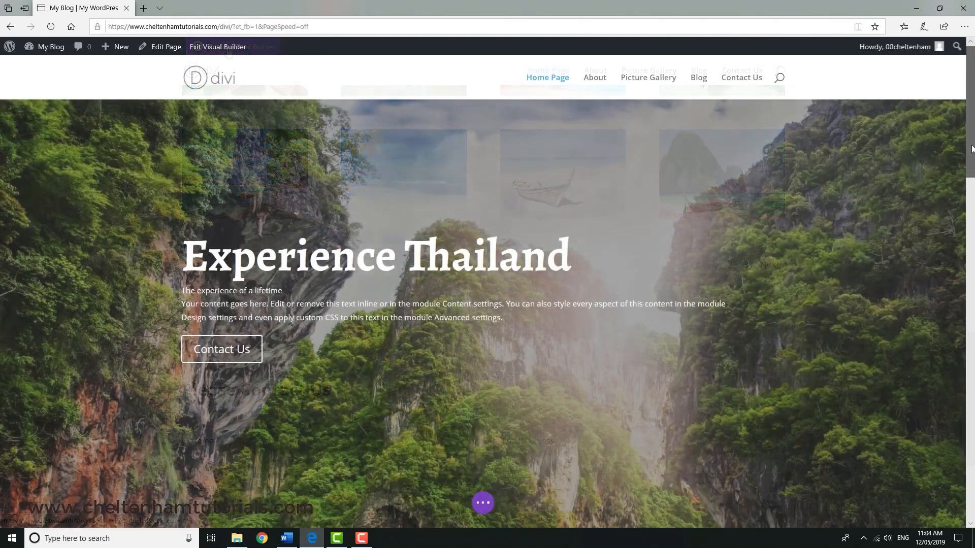
- Add a new regular section beneath the picture gallery and browse the module list
{"action": "scroll", "scroll_direction": "down", "scroll_amount": 3}
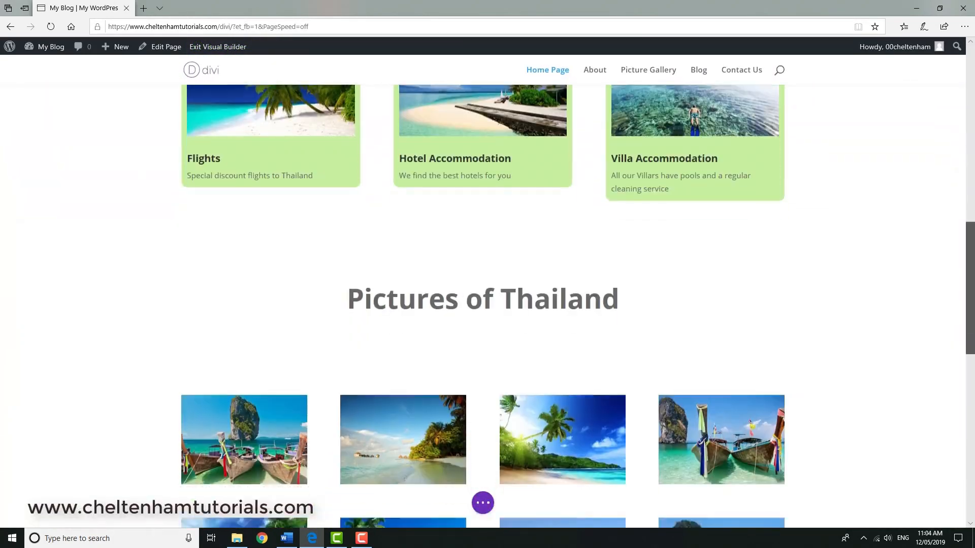
{"action": "scroll", "scroll_direction": "down", "scroll_amount": 3}
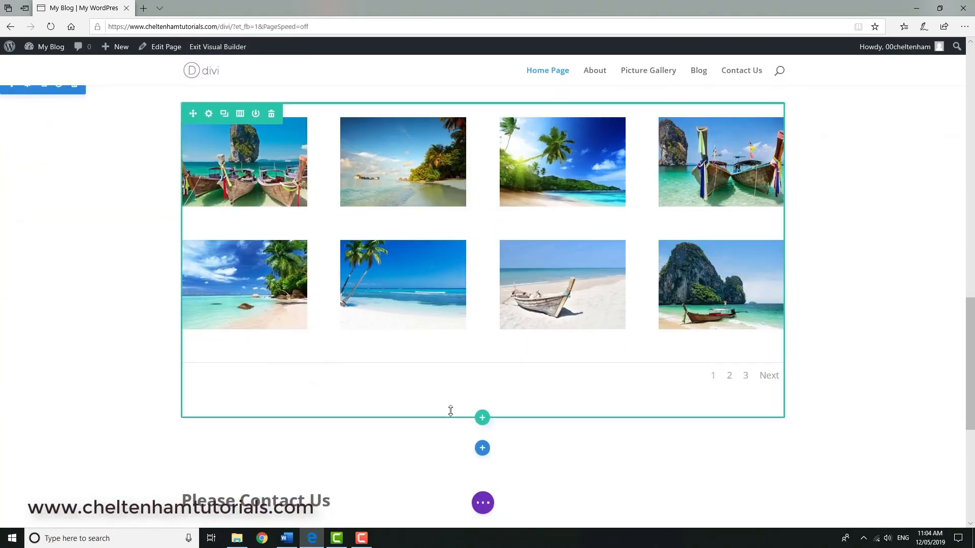
{"action": "scroll", "scroll_direction": "down", "scroll_amount": 3}
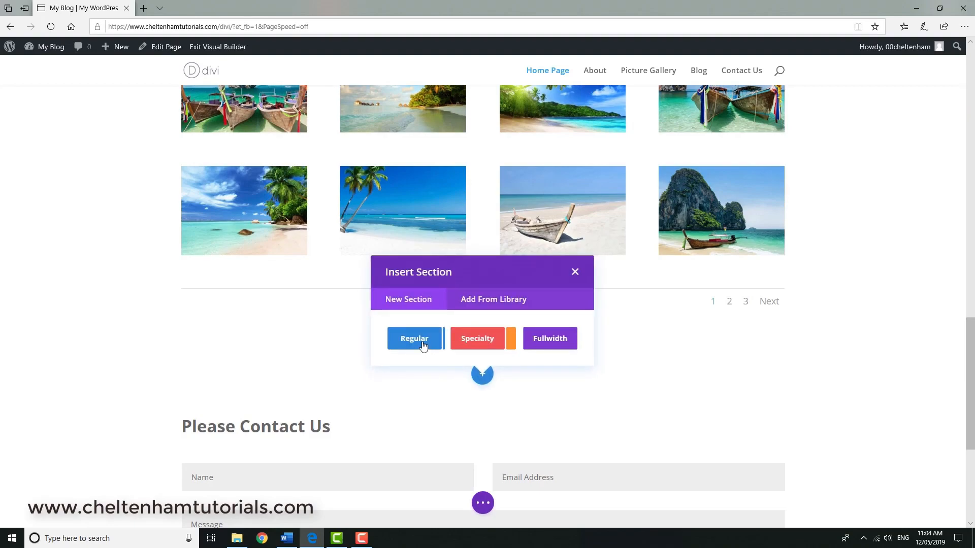
{"action": "left_click", "coordinate": [414, 338]}
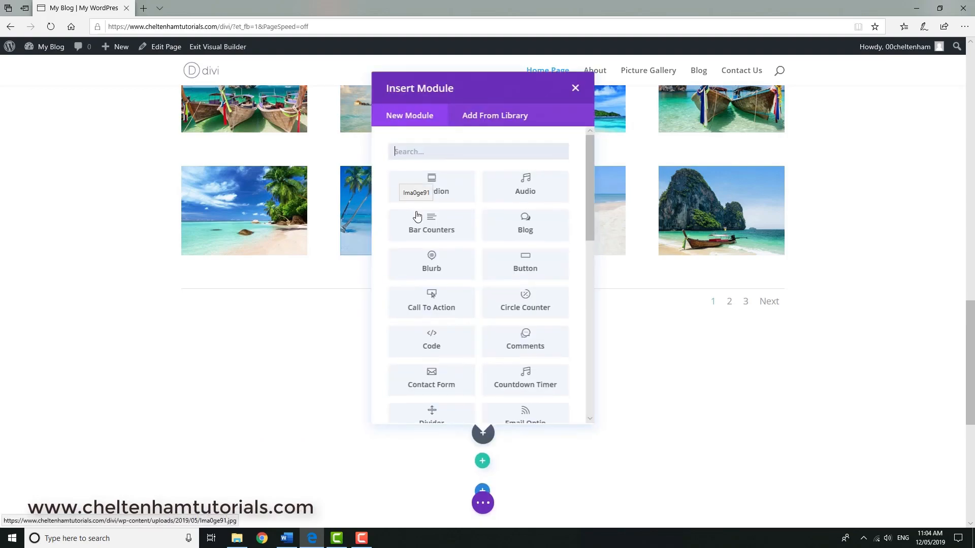
{"action": "scroll", "scroll_direction": "down", "scroll_amount": 3}
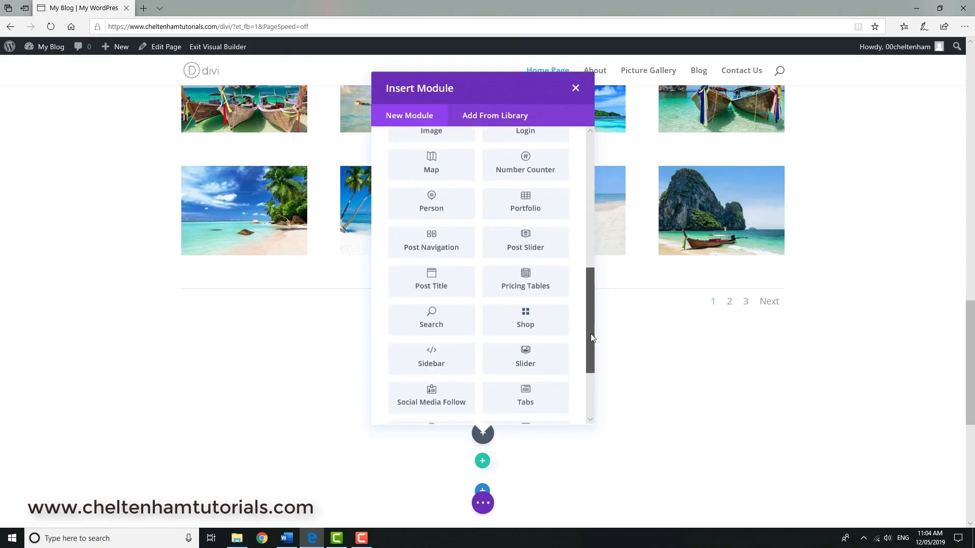
{"action": "scroll", "scroll_direction": "down", "scroll_amount": 3}
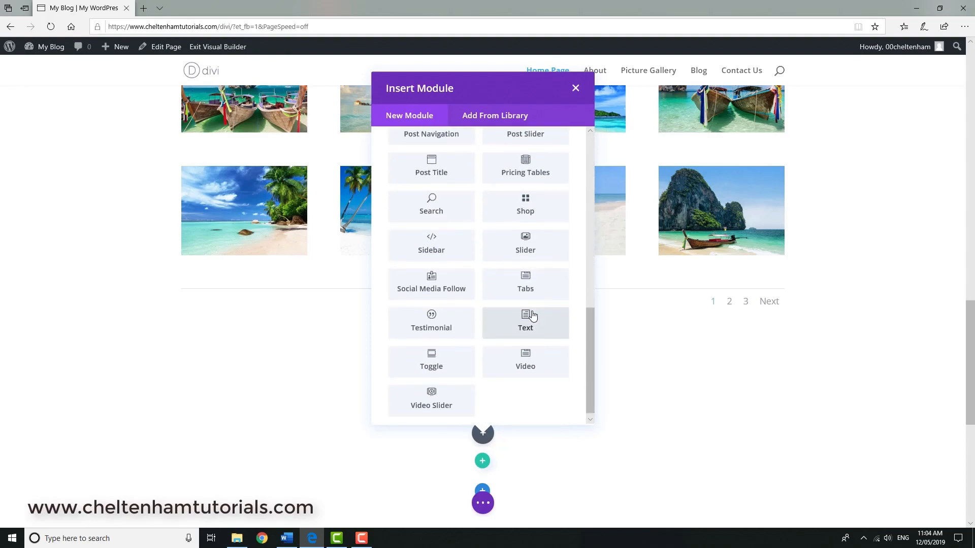
- Insert a Text module reading 'Testimonials', centred as Heading 2, and save it
{"action": "left_click", "coordinate": [525, 323]}
{"action": "type", "text": "Testimonials"}
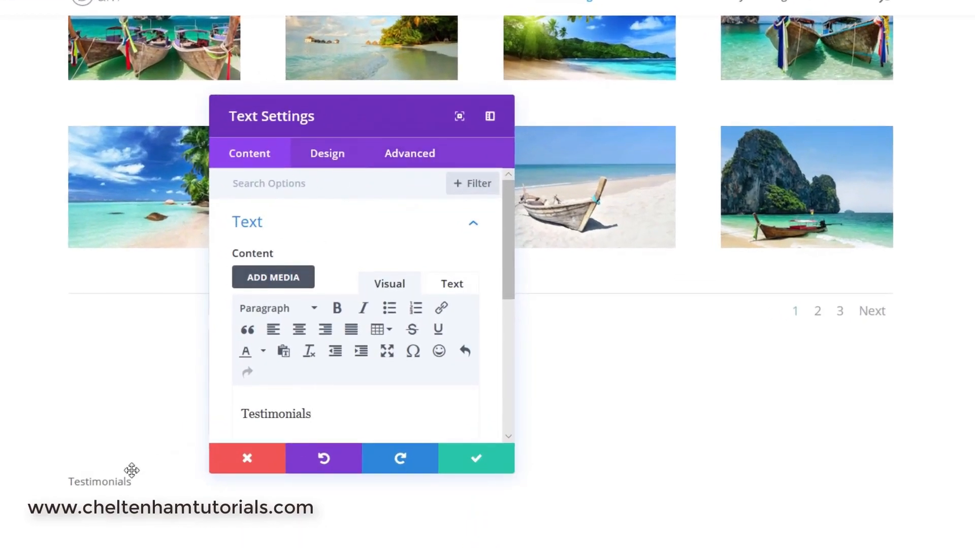
{"action": "mouse_move", "coordinate": [324, 329]}
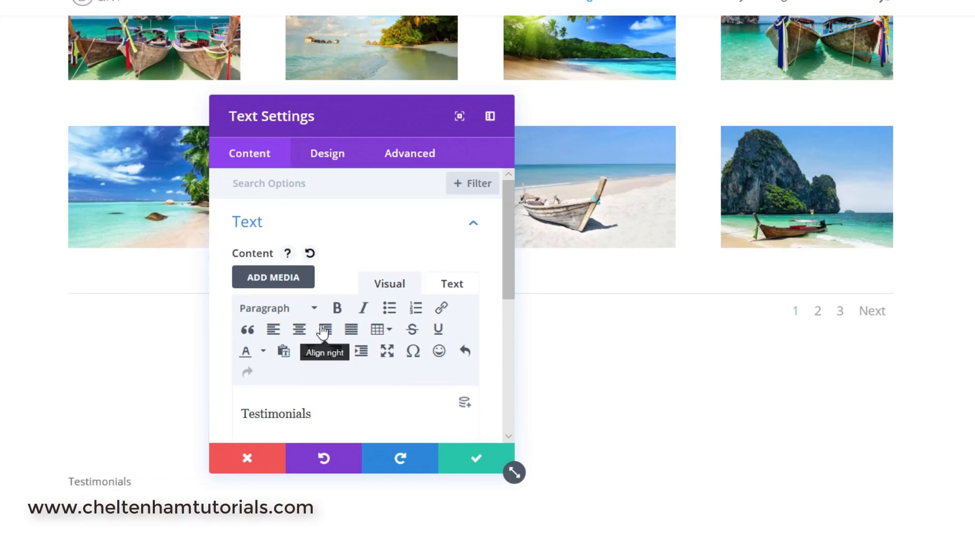
{"action": "mouse_move", "coordinate": [298, 329]}
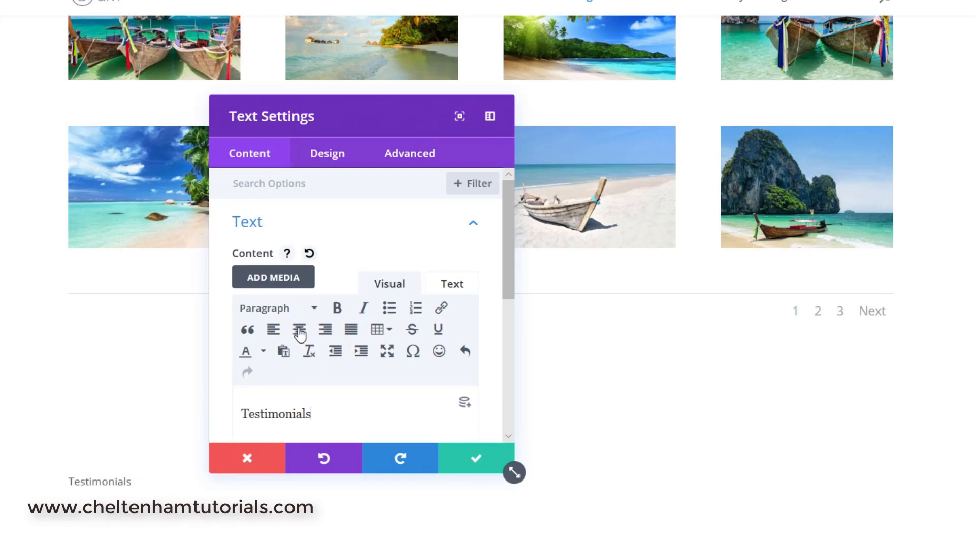
{"action": "left_click", "coordinate": [298, 329]}
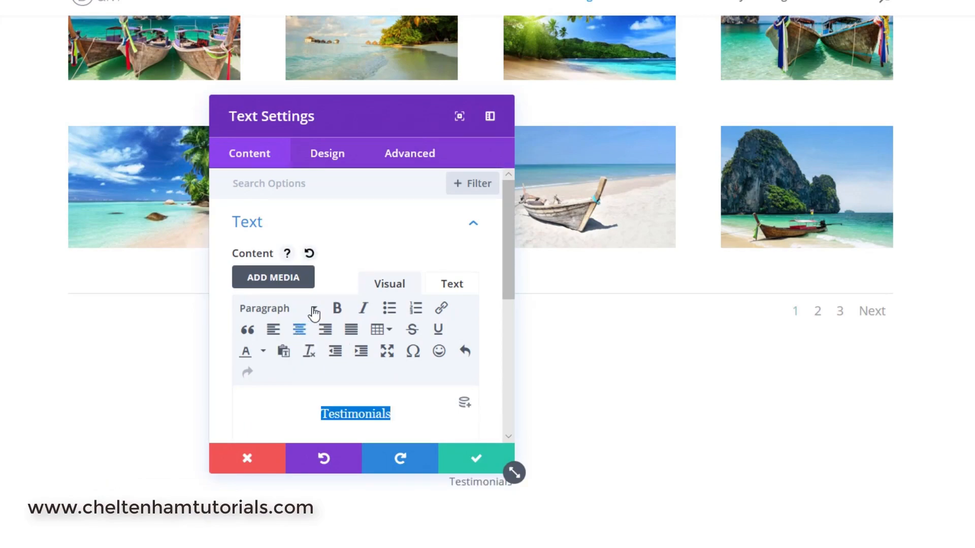
{"action": "left_click", "coordinate": [264, 307]}
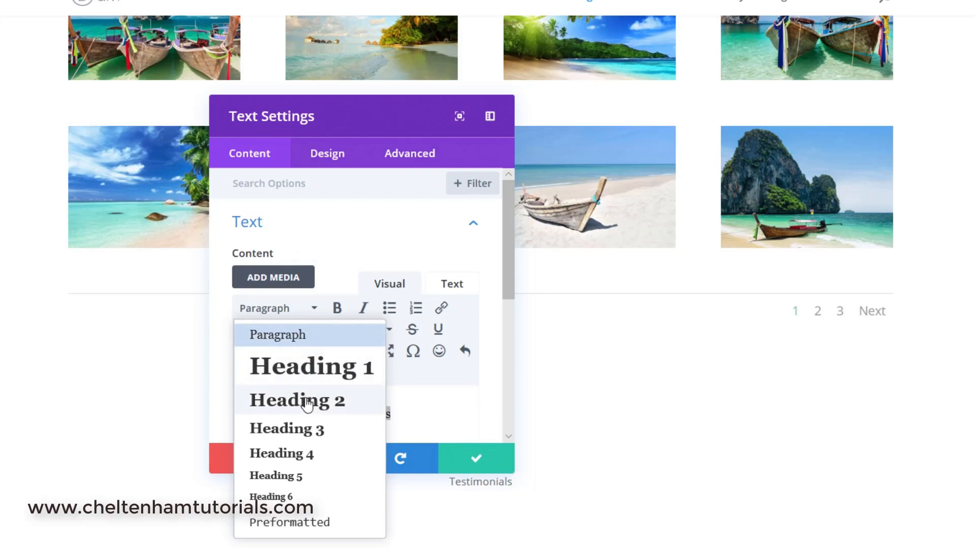
{"action": "left_click", "coordinate": [296, 400]}
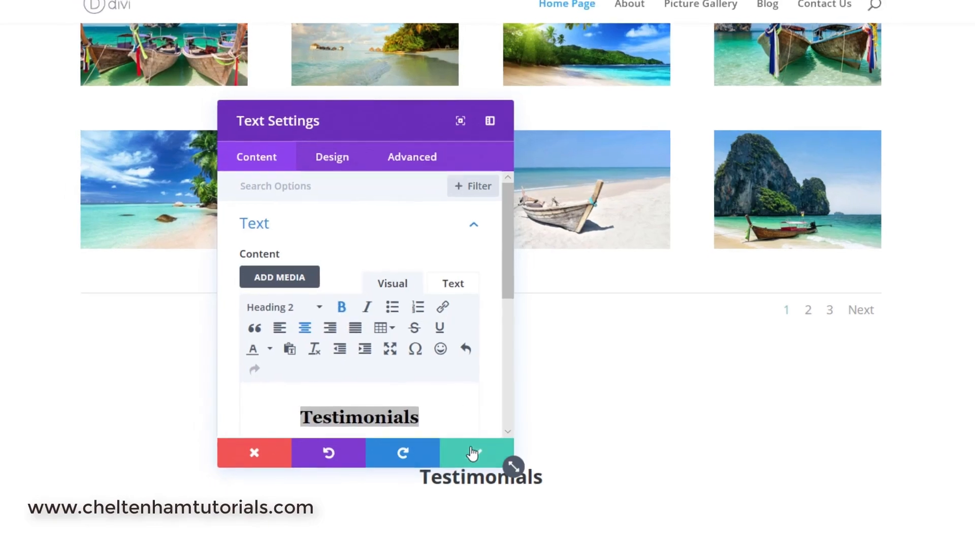
{"action": "left_click", "coordinate": [474, 453]}
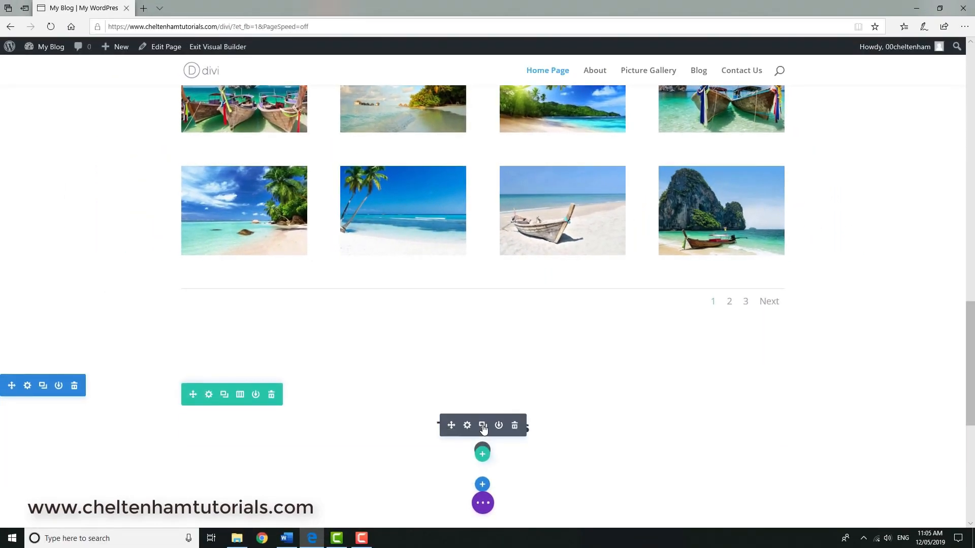
{"action": "scroll", "scroll_direction": "down", "scroll_amount": 3}
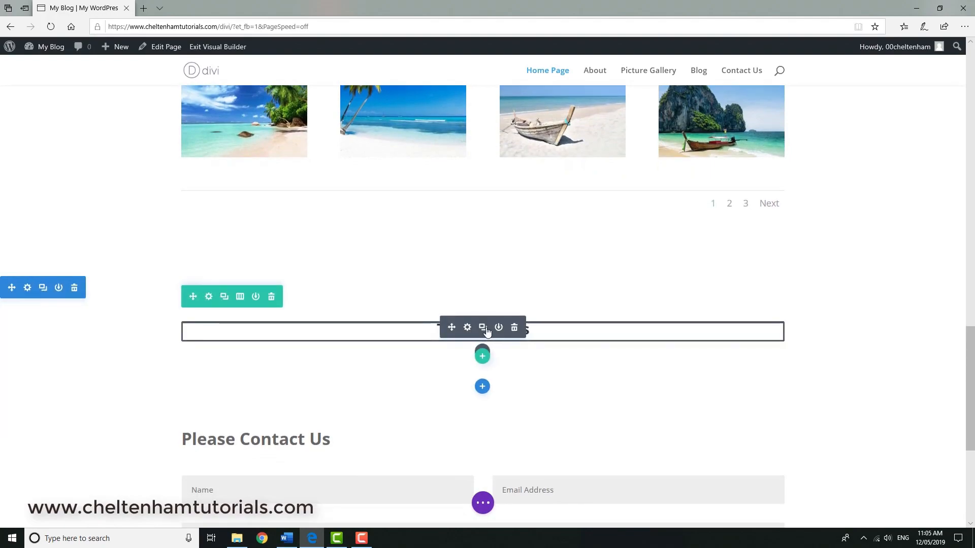
{"action": "mouse_move", "coordinate": [481, 328]}
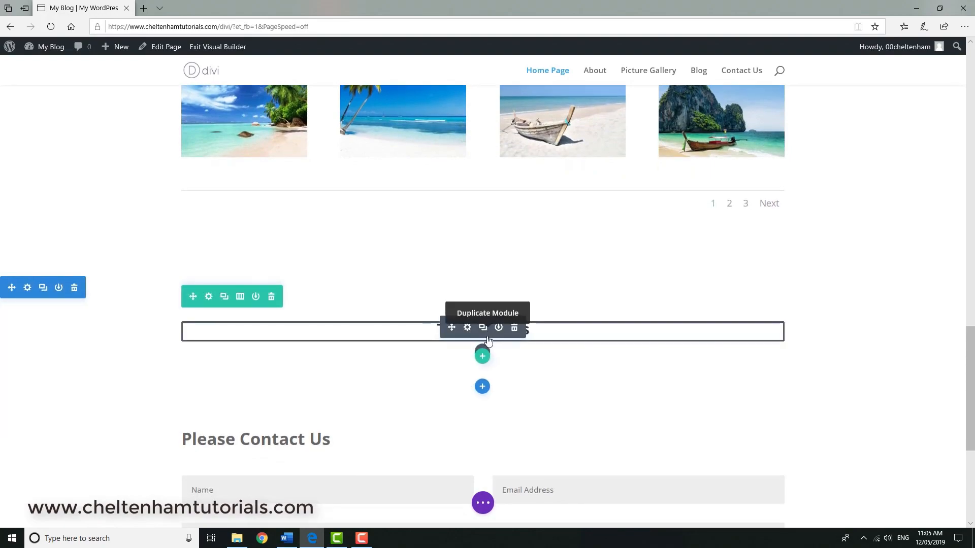
{"action": "mouse_move", "coordinate": [482, 356]}
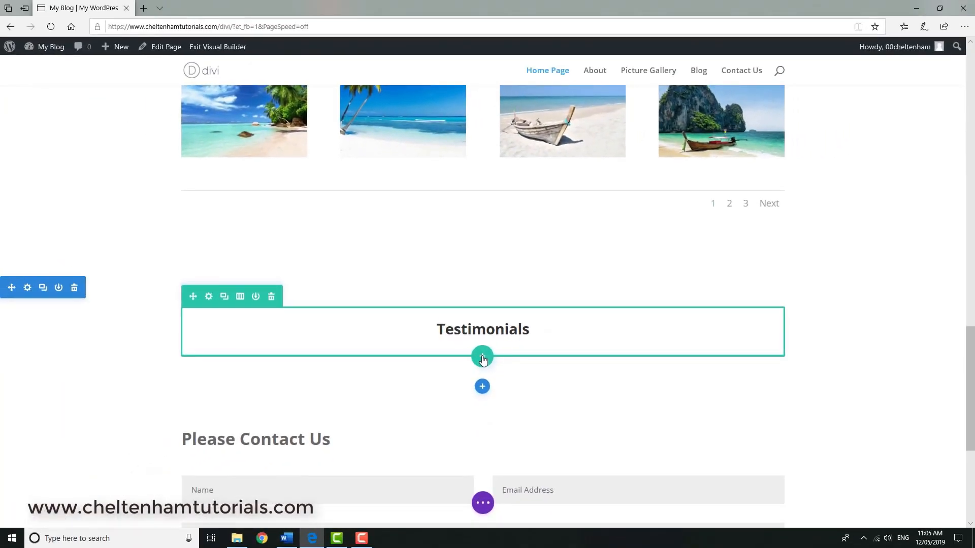
{"action": "mouse_move", "coordinate": [482, 358]}
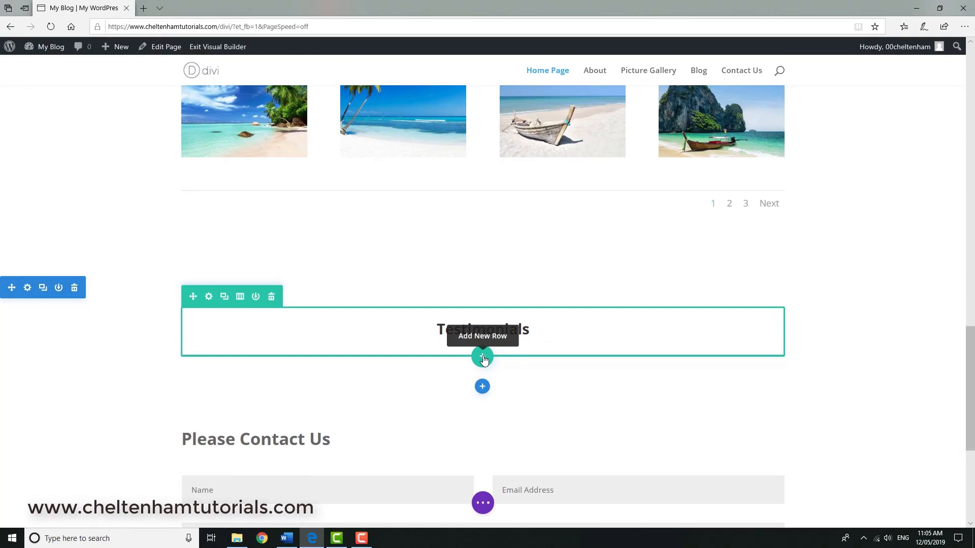
- Add a three-column row under the heading and browse modules for a column
{"action": "left_click", "coordinate": [481, 357]}
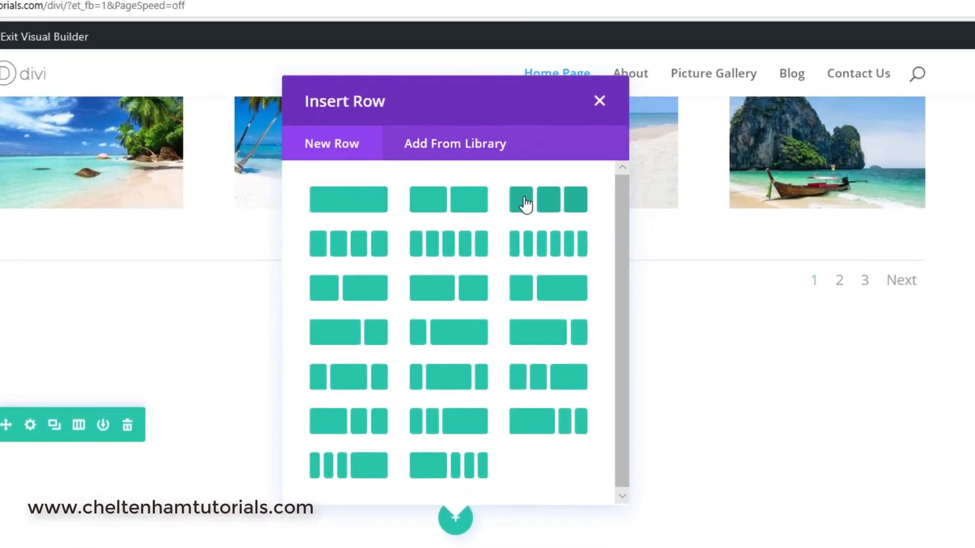
{"action": "mouse_move", "coordinate": [560, 199]}
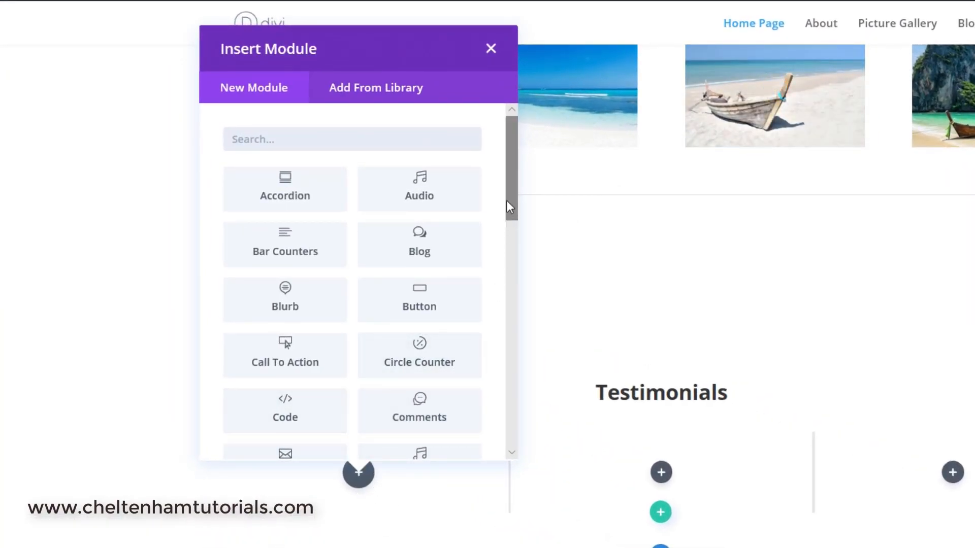
{"action": "scroll", "scroll_direction": "down", "scroll_amount": 3}
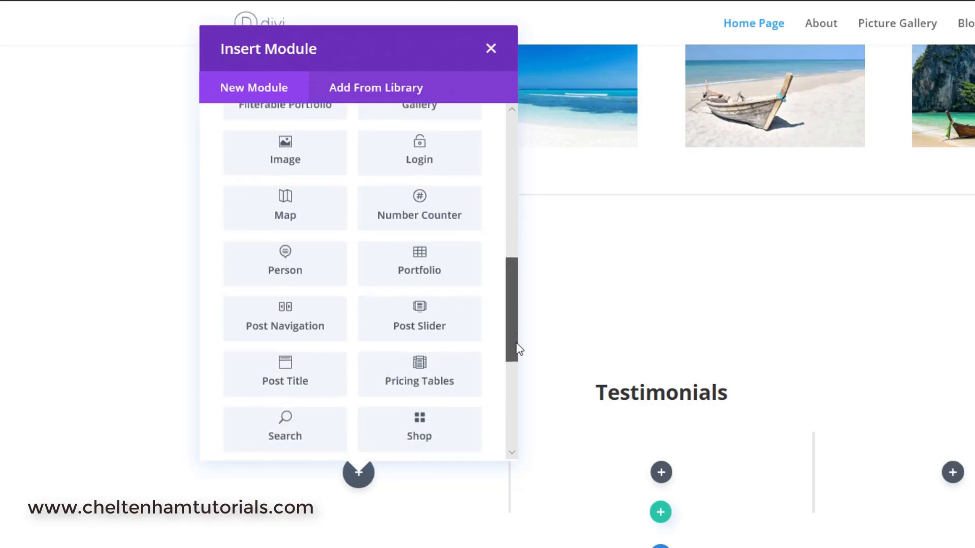
{"action": "scroll", "scroll_direction": "down", "scroll_amount": 3}
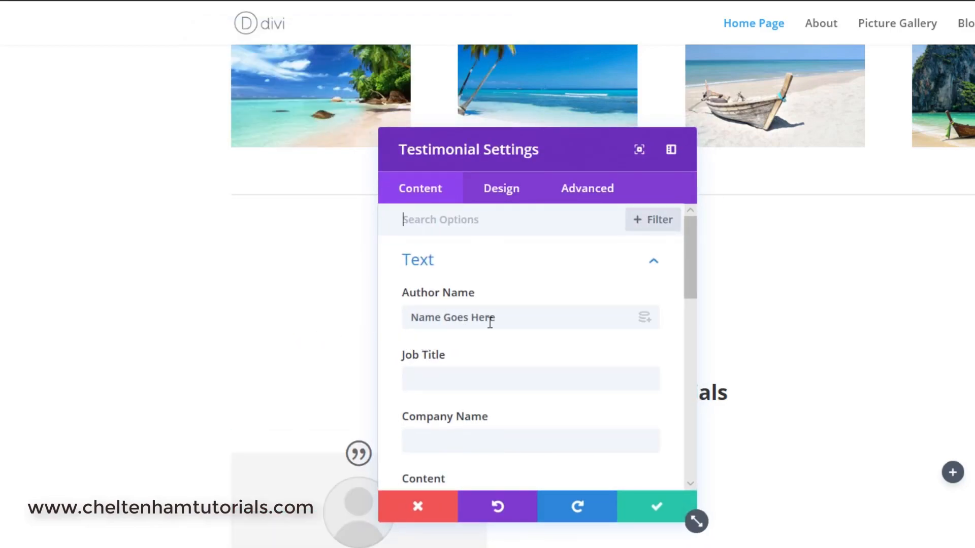
{"action": "mouse_move", "coordinate": [454, 317]}
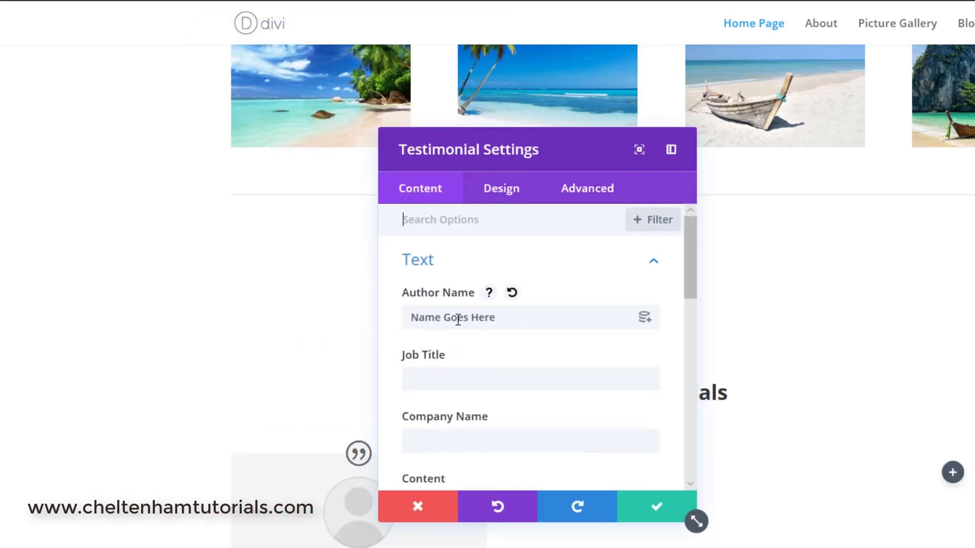
{"action": "left_click", "coordinate": [448, 379]}
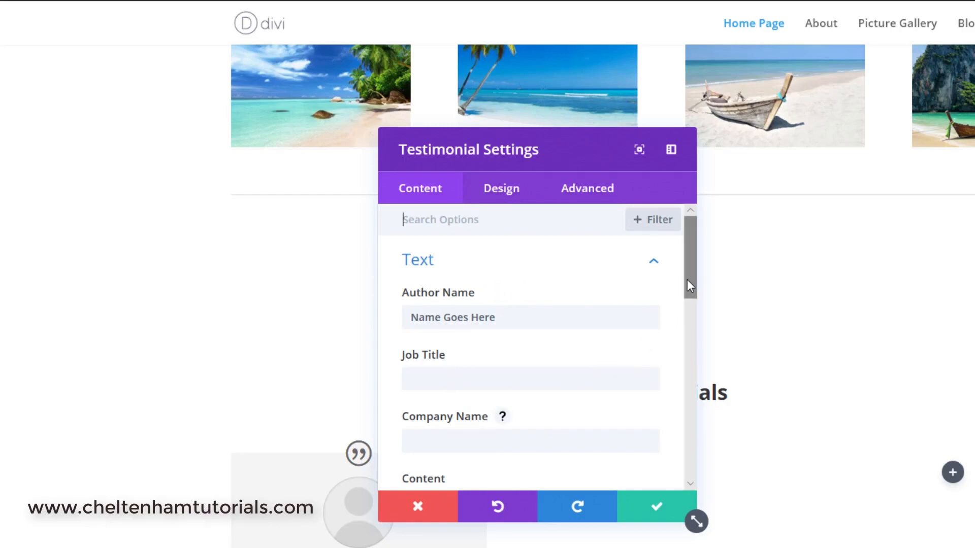
{"action": "scroll", "scroll_direction": "down", "scroll_amount": 3}
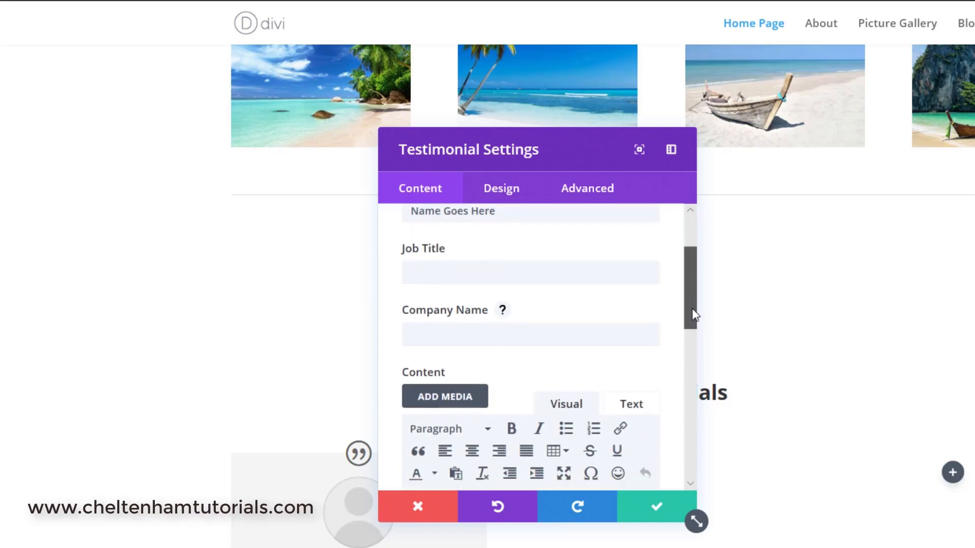
{"action": "scroll", "scroll_direction": "down", "scroll_amount": 3}
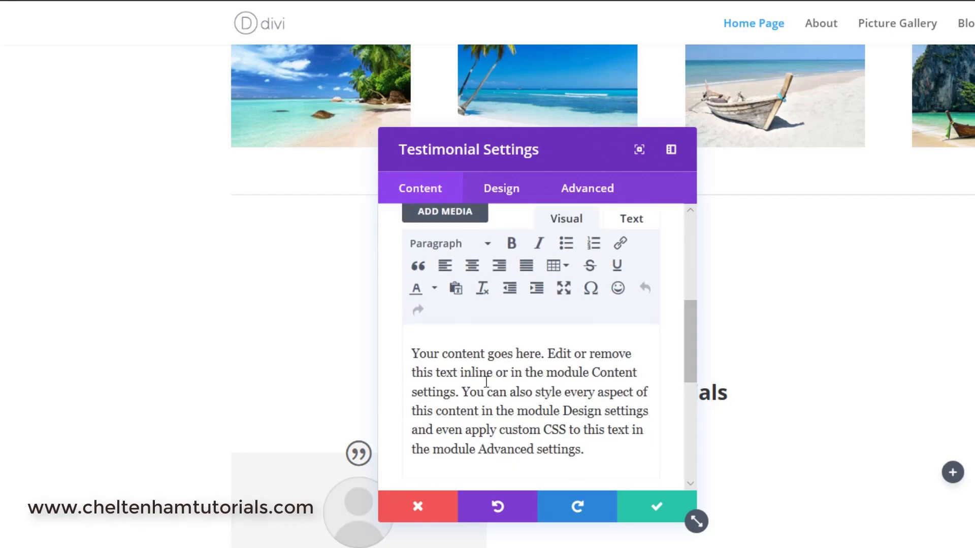
{"action": "scroll", "scroll_direction": "down", "scroll_amount": 3}
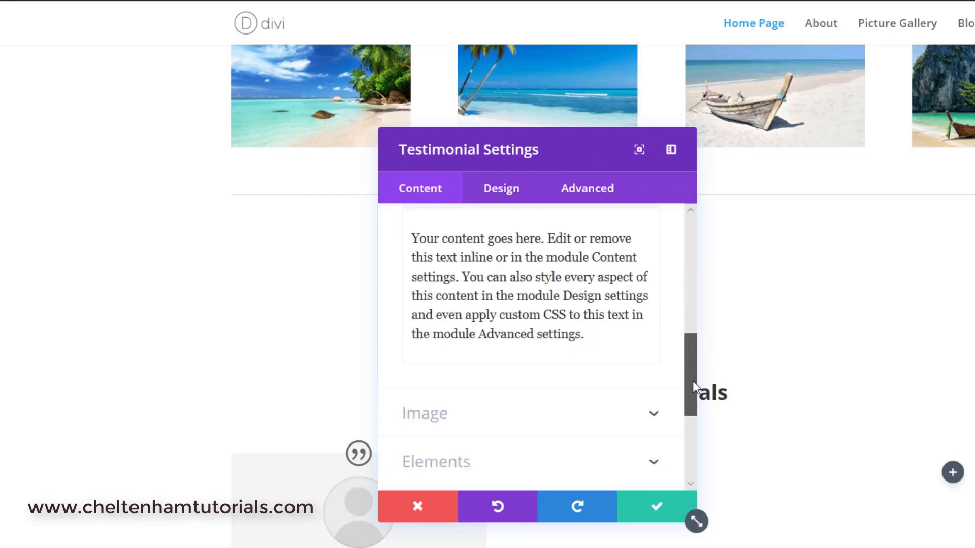
{"action": "scroll", "scroll_direction": "down", "scroll_amount": 3}
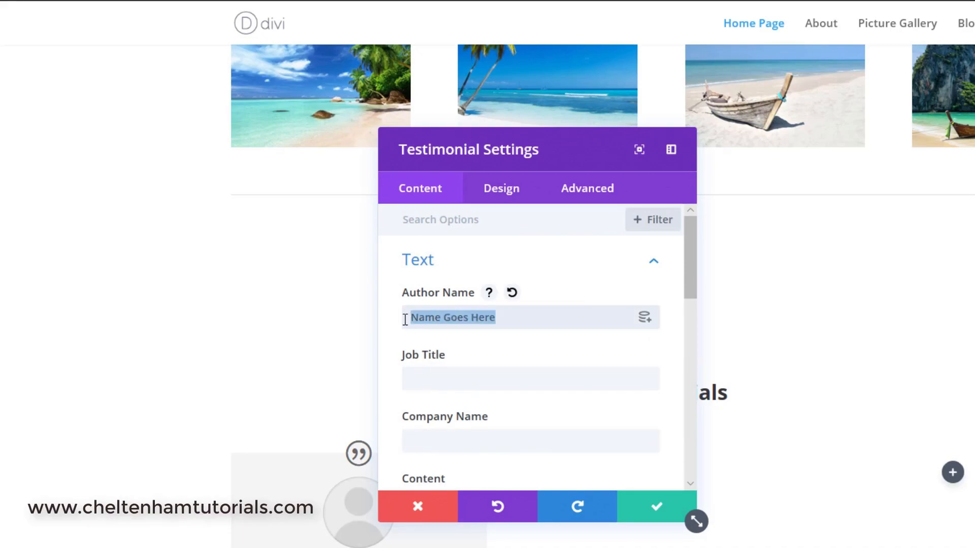
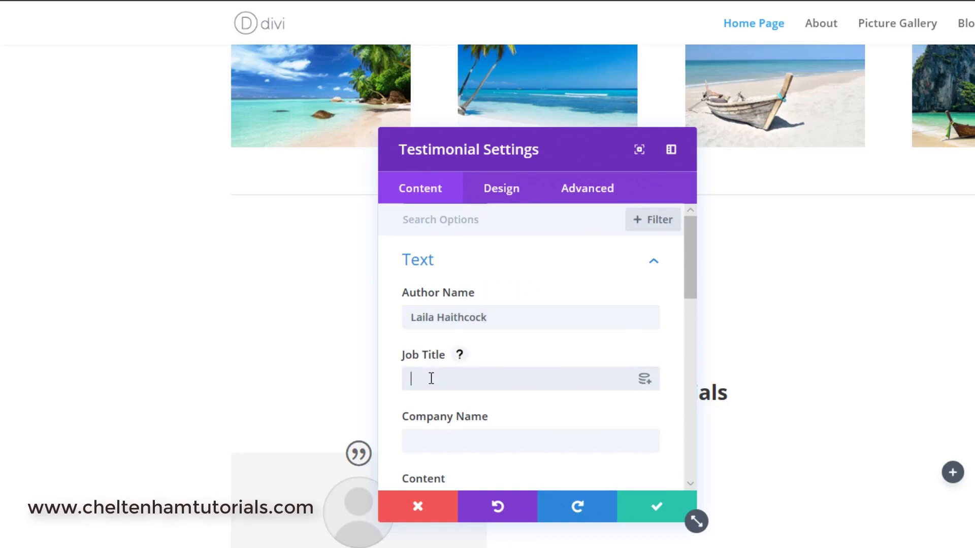
{"action": "type", "text": "o"}
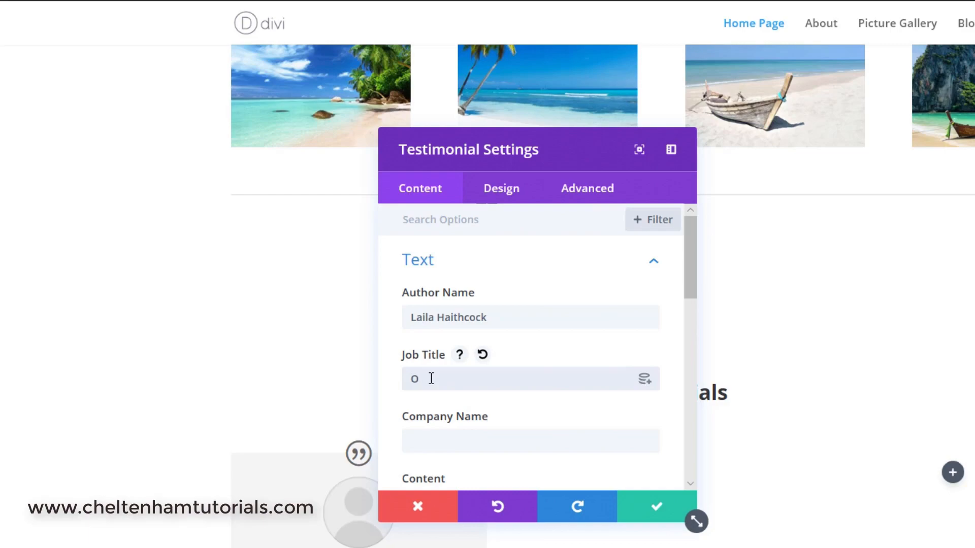
{"action": "type", "text": "wner"}
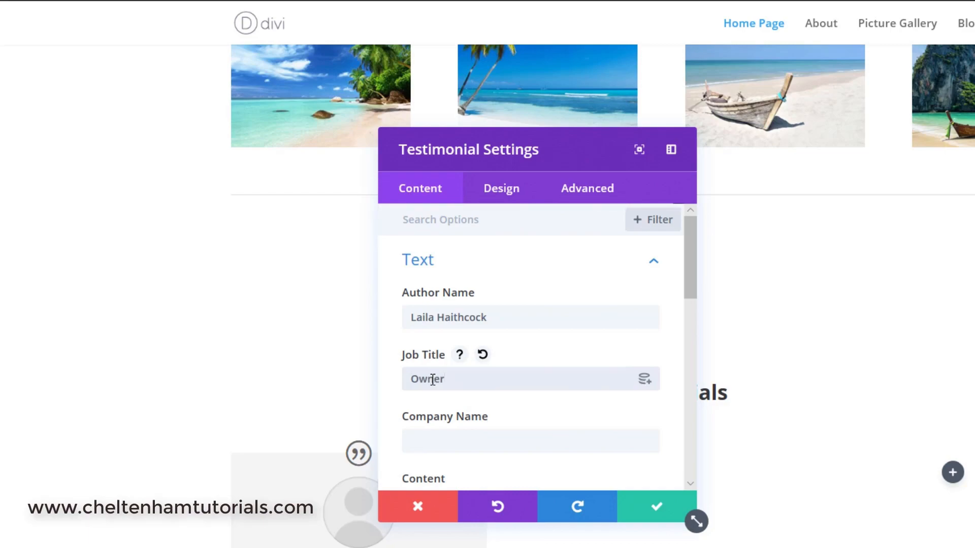
- Enter Perth Air Con as the company name
{"action": "left_click", "coordinate": [530, 442]}
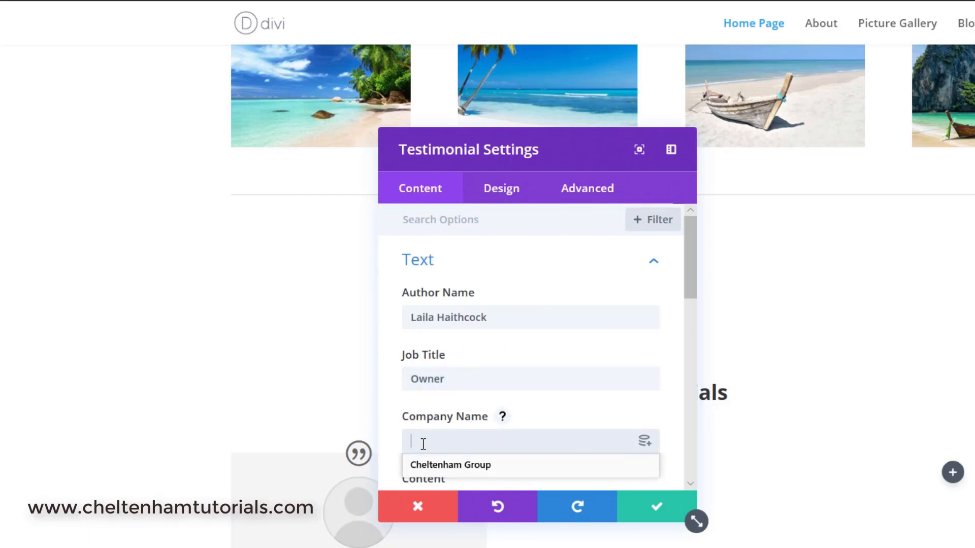
{"action": "type", "text": "Perth Air"}
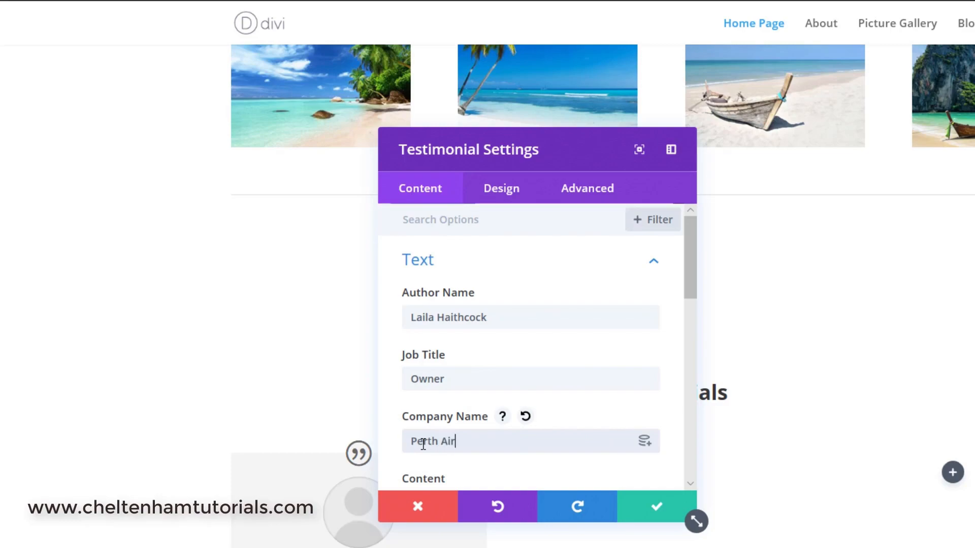
{"action": "type", "text": "Con"}
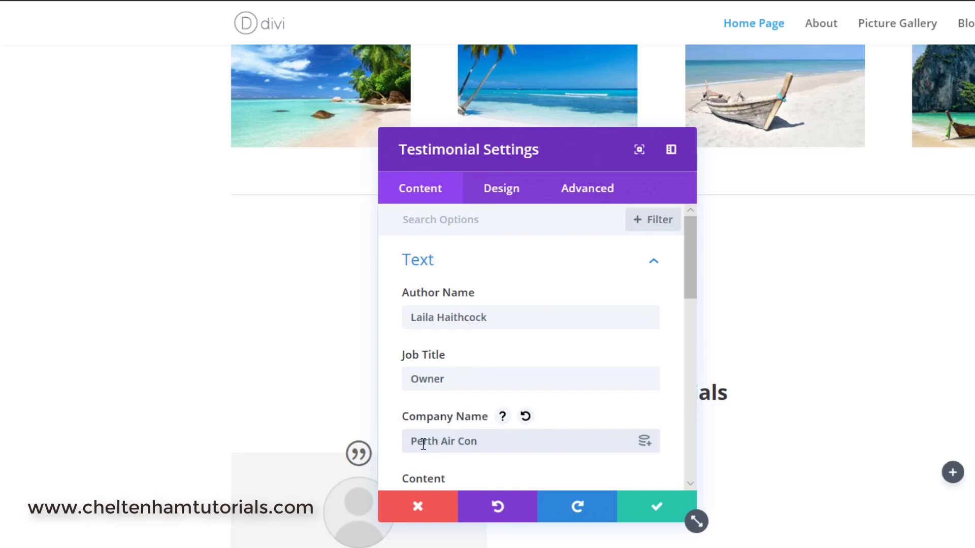
{"action": "scroll", "scroll_direction": "down", "scroll_amount": 3}
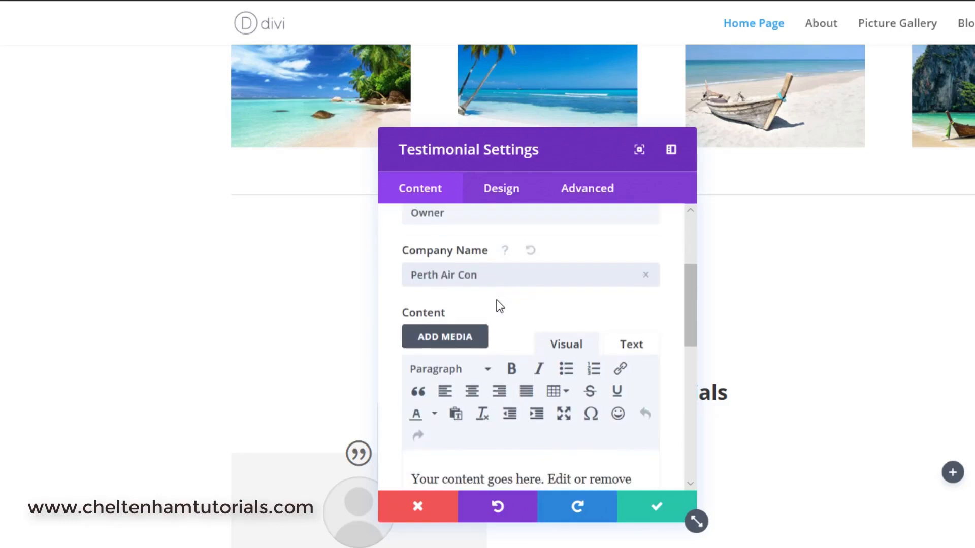
- Replace the testimonial body text with Lorem ipsum copy
{"action": "scroll", "scroll_direction": "down", "scroll_amount": 3}
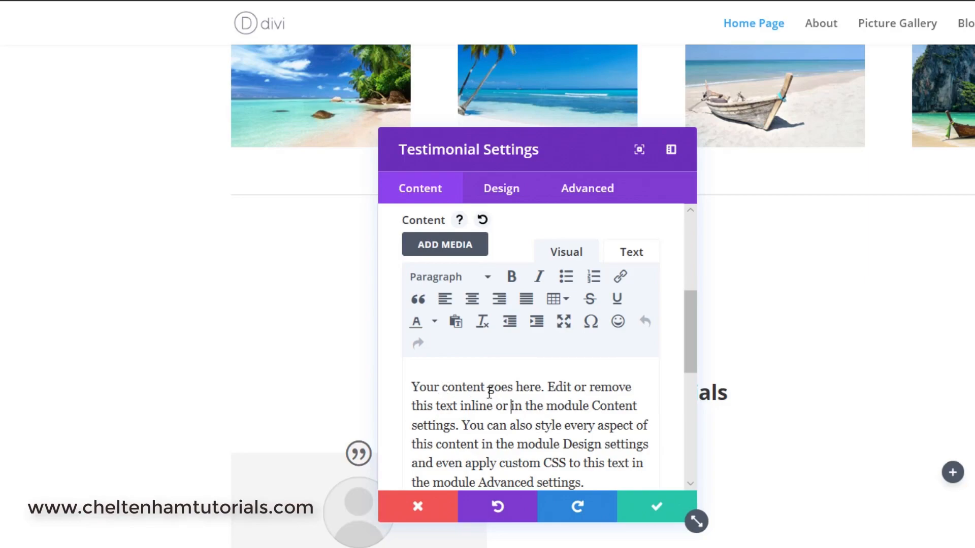
{"action": "mouse_move", "coordinate": [475, 406]}
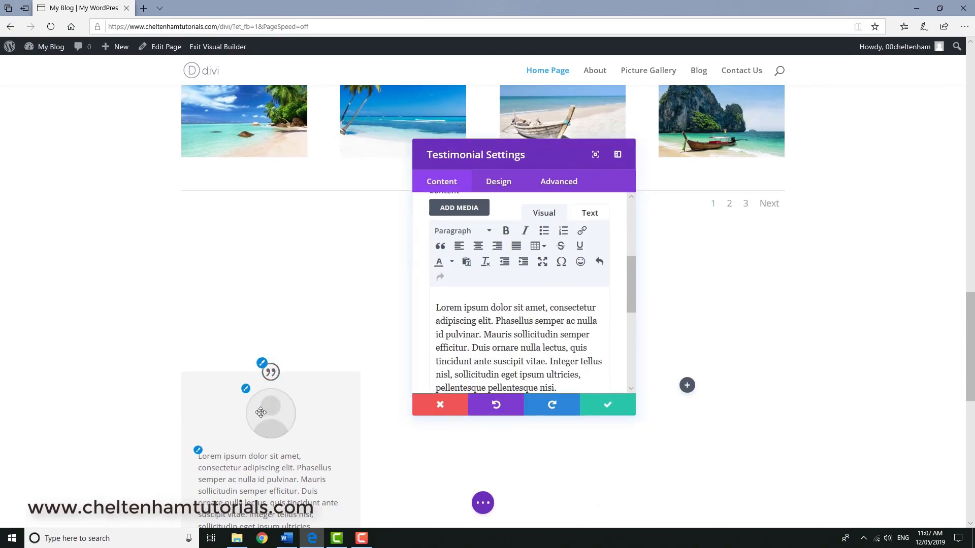
{"action": "mouse_move", "coordinate": [358, 447]}
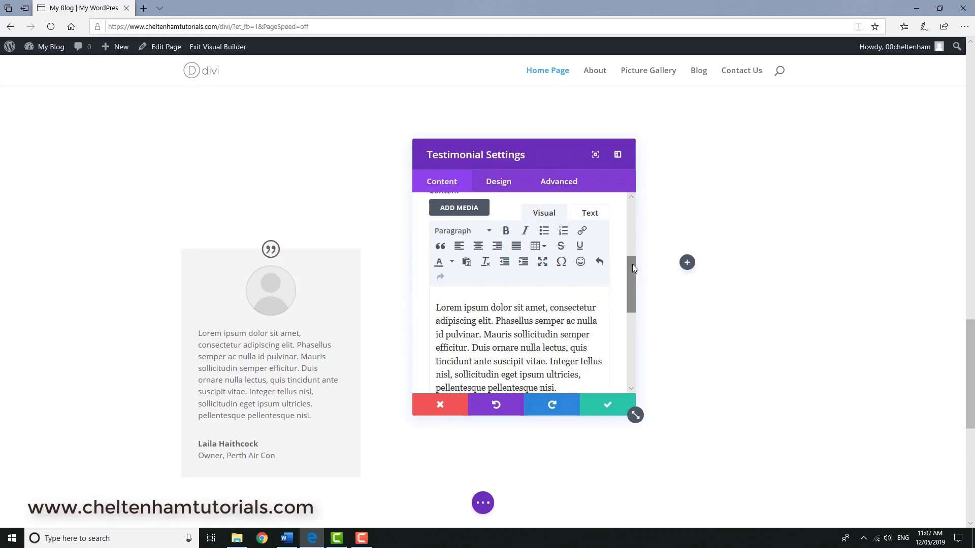
{"action": "scroll", "scroll_direction": "down", "scroll_amount": 3}
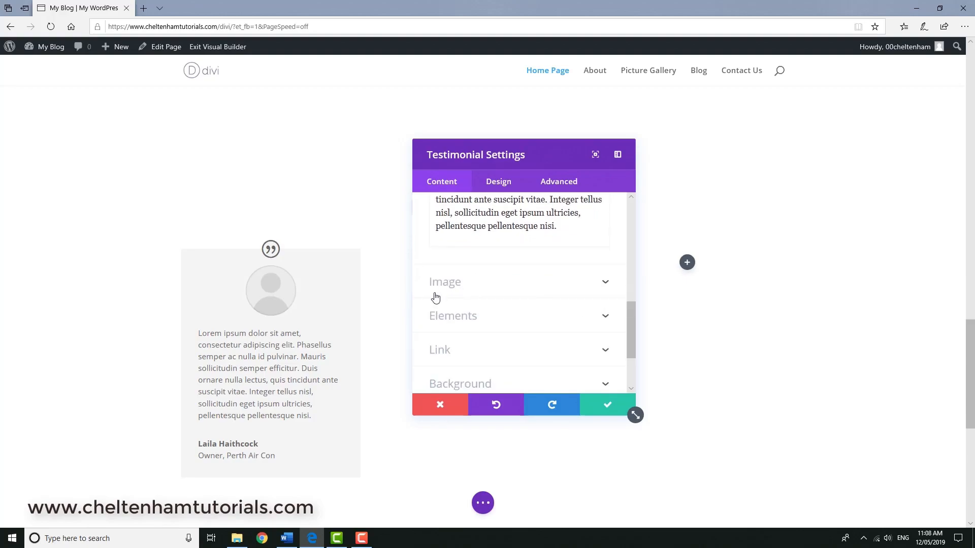
- Remove the placeholder portrait and bring up the media library for a replacement
{"action": "left_click", "coordinate": [445, 282]}
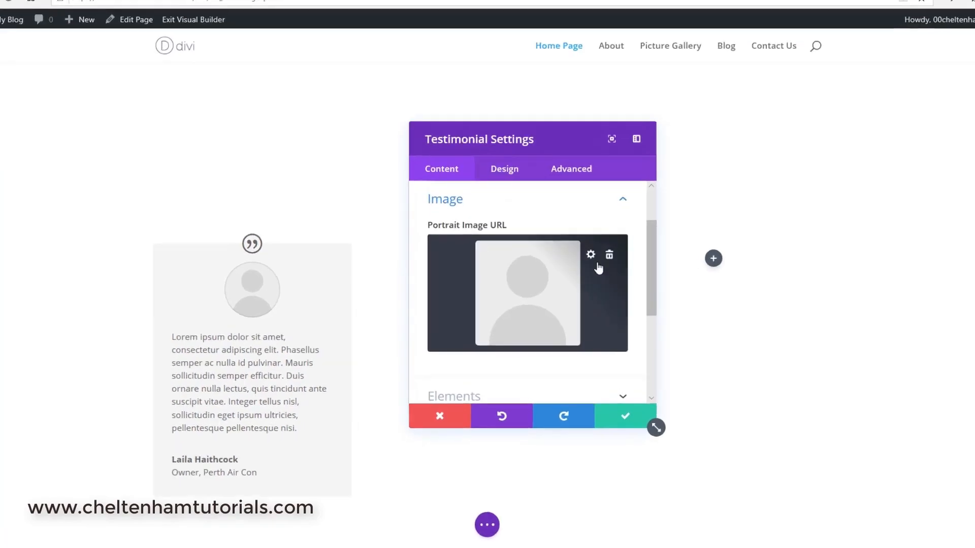
{"action": "left_click", "coordinate": [609, 254]}
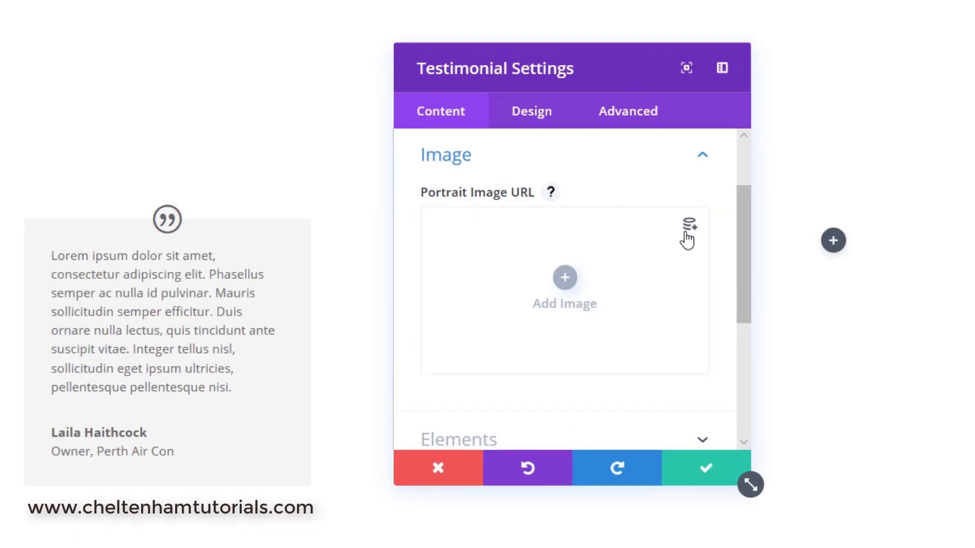
{"action": "mouse_move", "coordinate": [563, 278]}
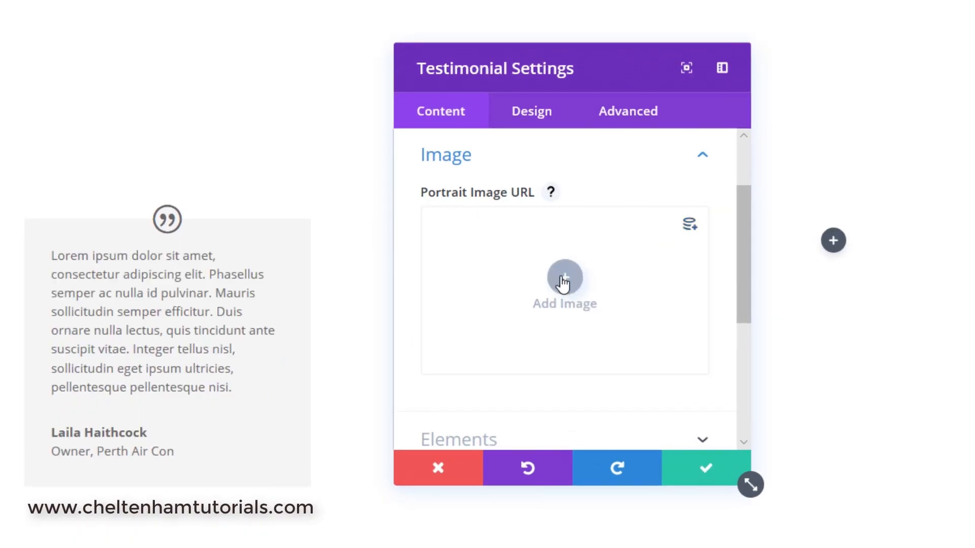
{"action": "left_click", "coordinate": [563, 283]}
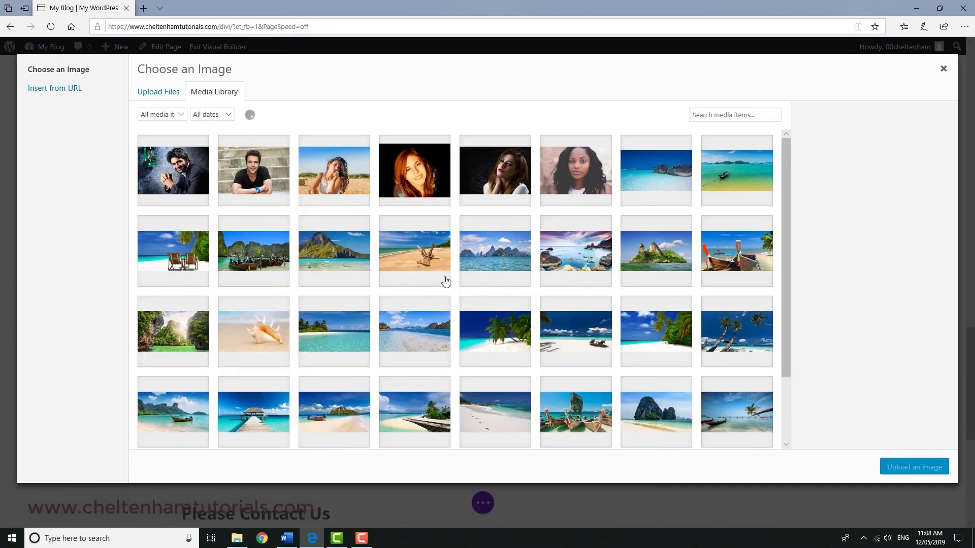
- Use the woman-in-field photo as the testimonial portrait
{"action": "left_click", "coordinate": [334, 170]}
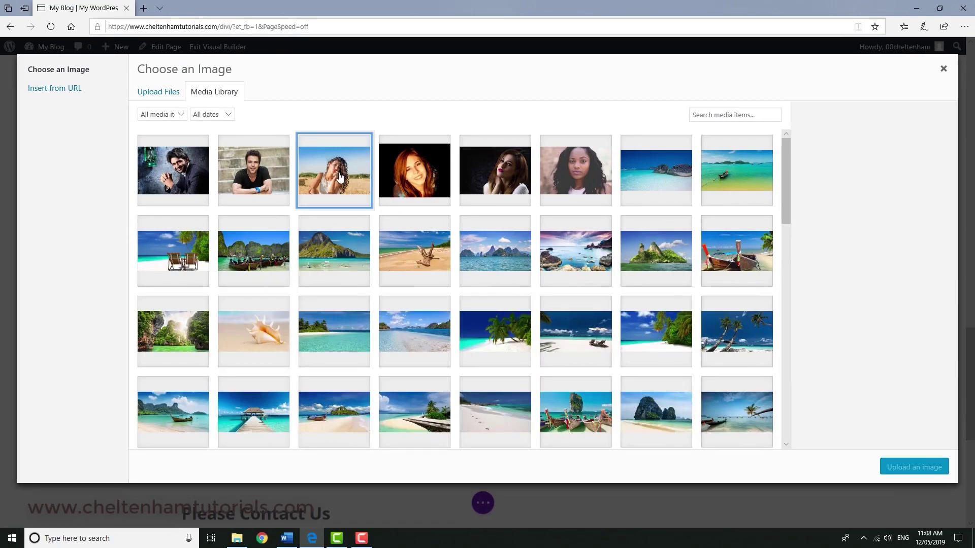
{"action": "left_click", "coordinate": [334, 170]}
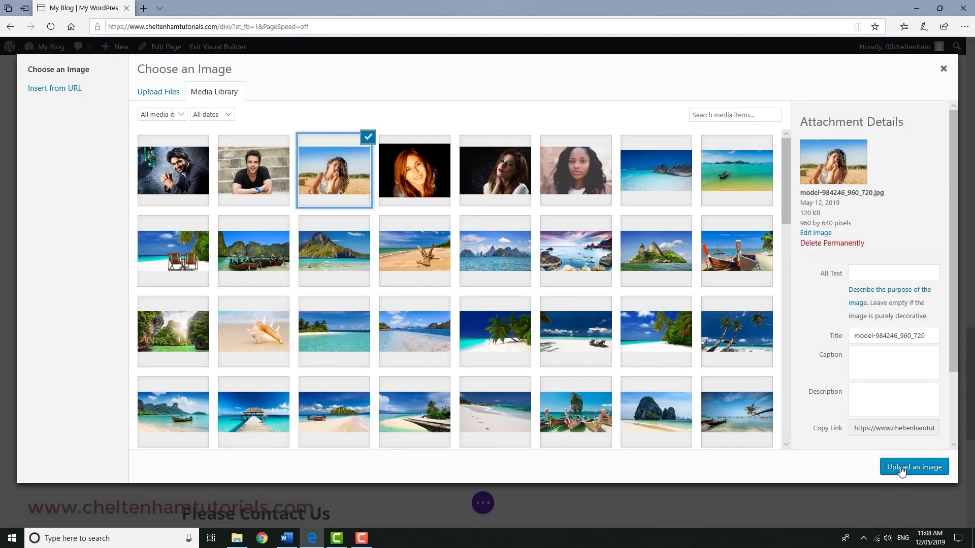
{"action": "left_click", "coordinate": [913, 467]}
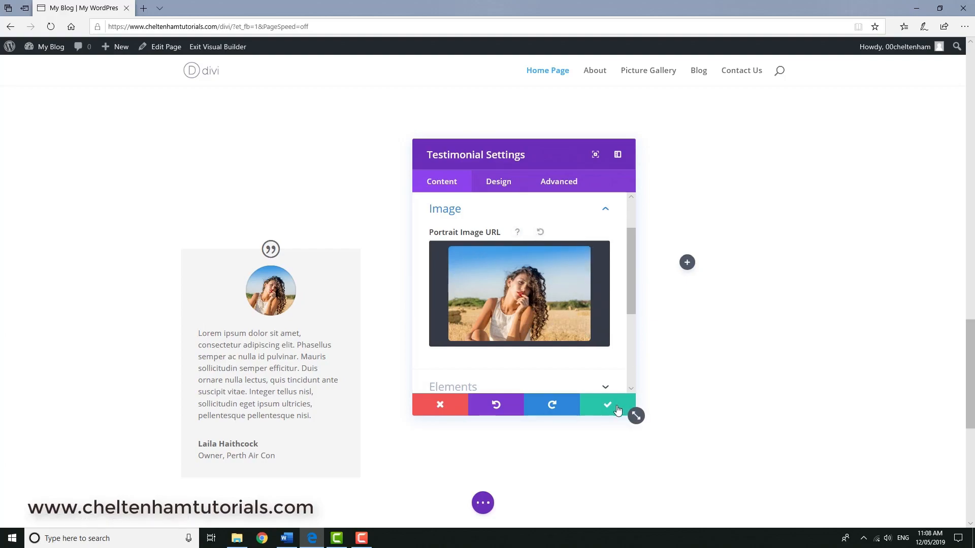
{"action": "mouse_move", "coordinate": [607, 405]}
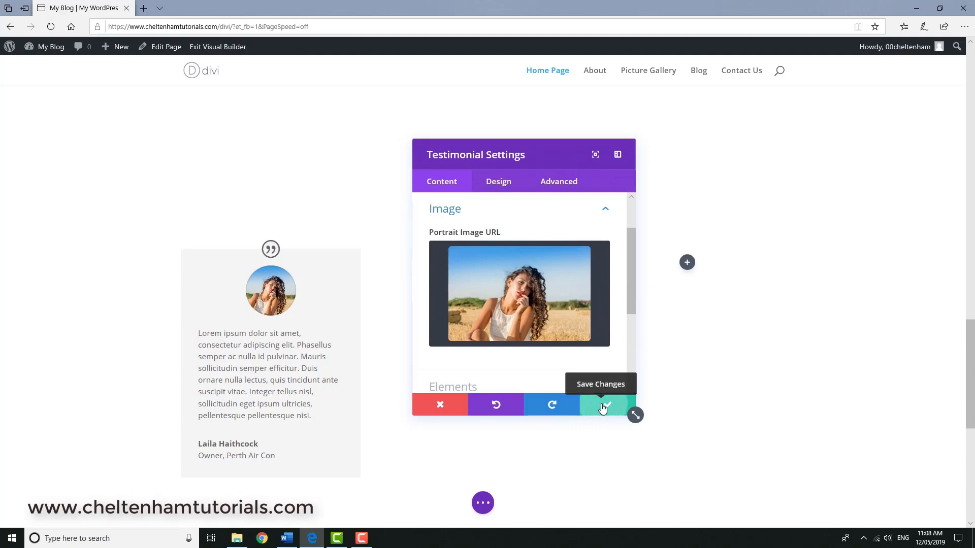
- Save and close the testimonial settings
{"action": "left_click", "coordinate": [602, 405]}
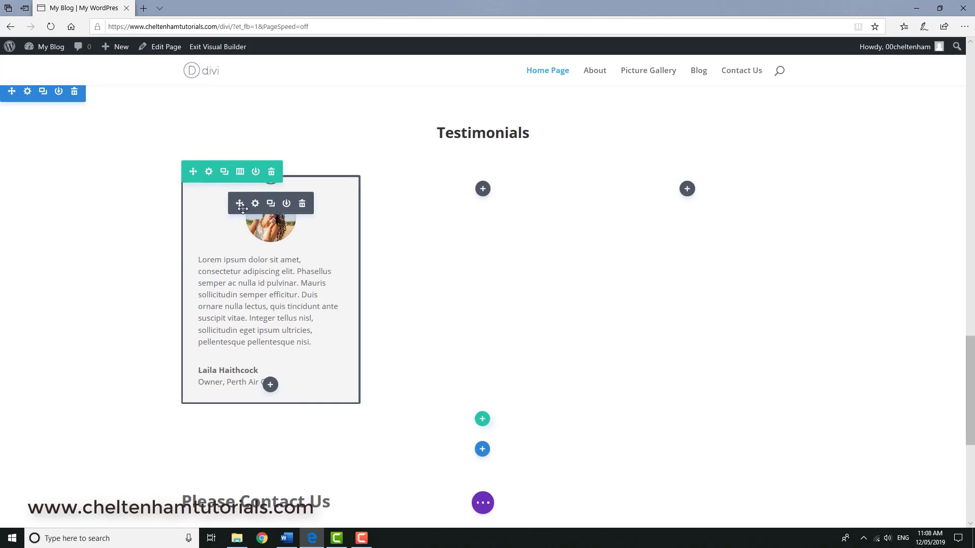
{"action": "mouse_move", "coordinate": [255, 203]}
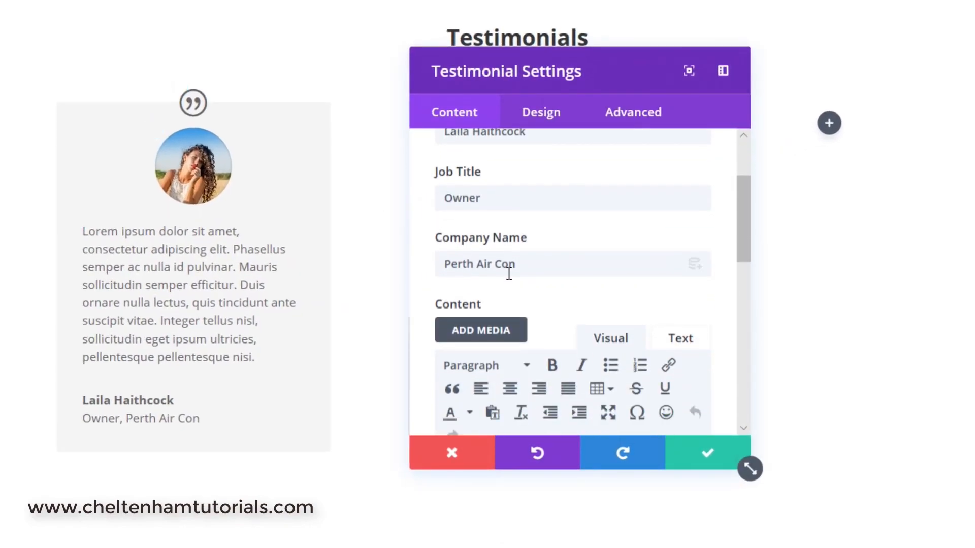
- Switch Show Quote Icon to NO in the Elements options
{"action": "scroll", "scroll_direction": "down", "scroll_amount": 3}
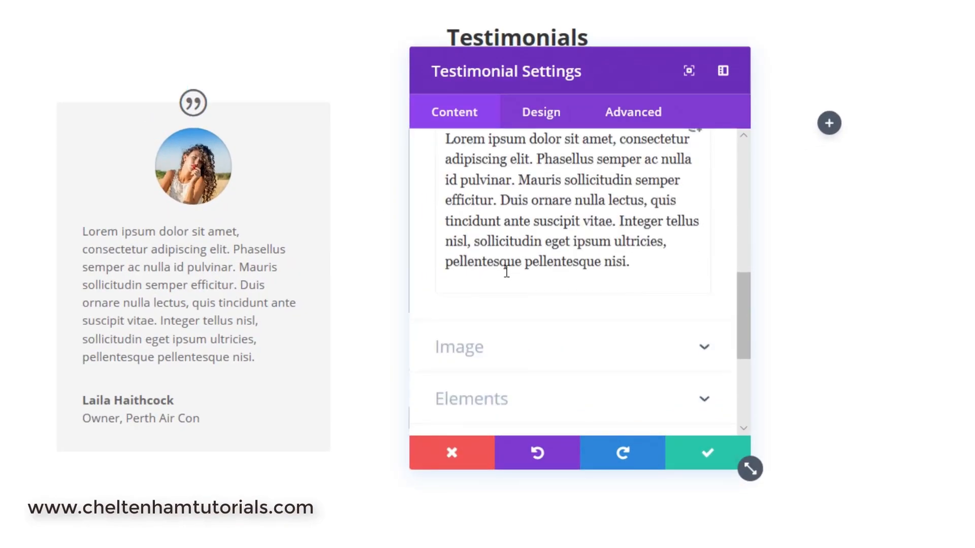
{"action": "scroll", "scroll_direction": "down", "scroll_amount": 3}
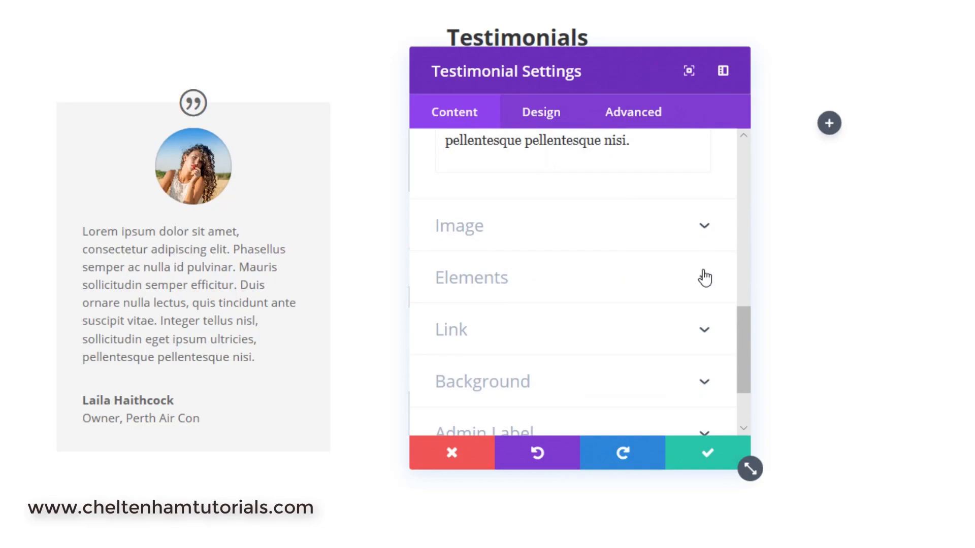
{"action": "left_click", "coordinate": [470, 277]}
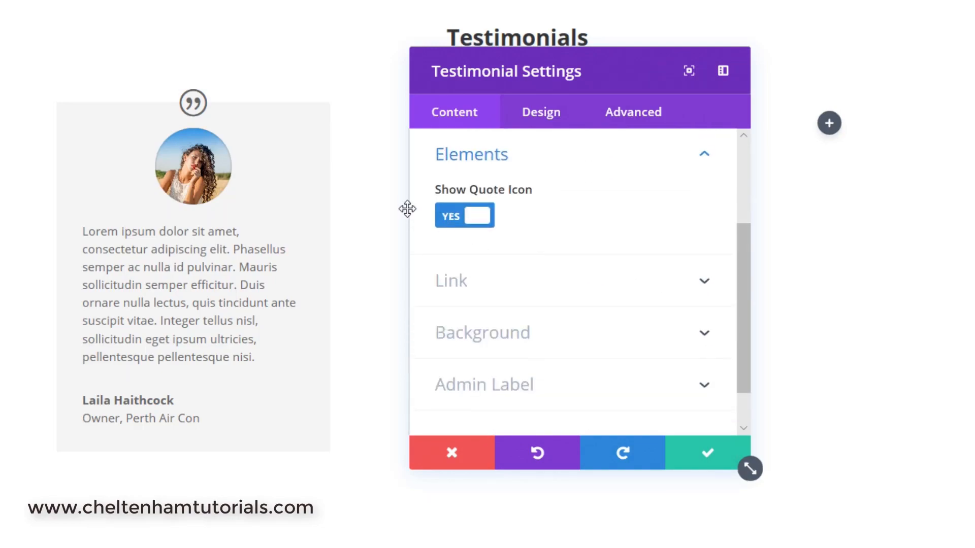
{"action": "mouse_move", "coordinate": [475, 225]}
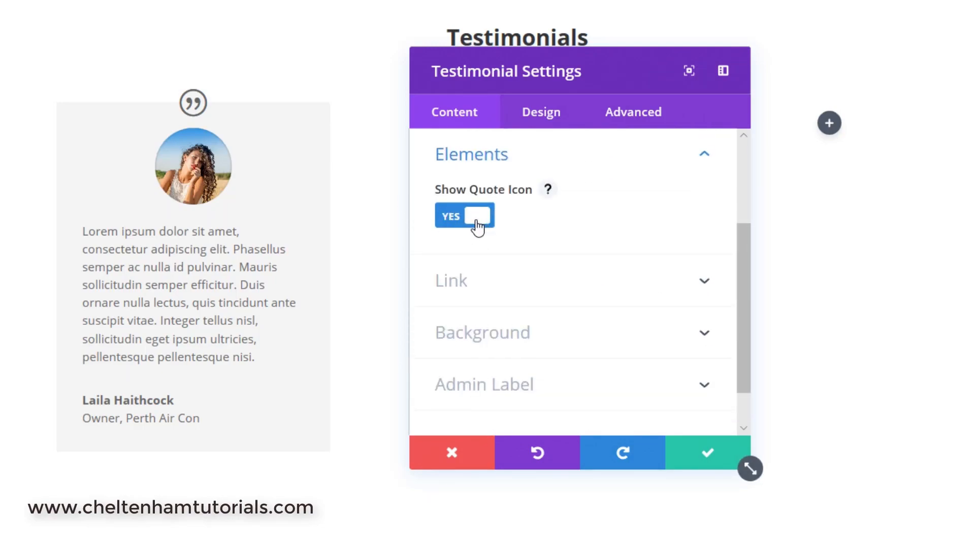
{"action": "left_click", "coordinate": [464, 215]}
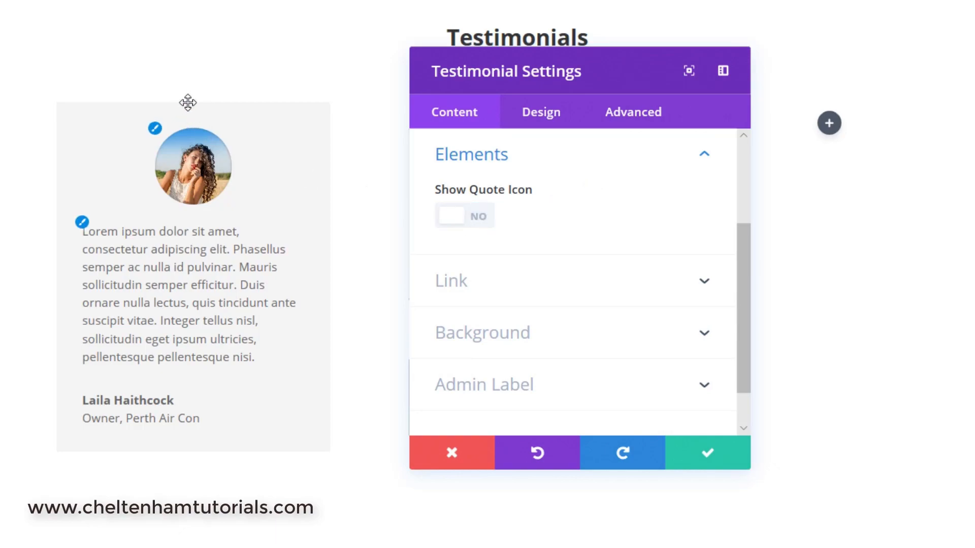
{"action": "mouse_move", "coordinate": [79, 203]}
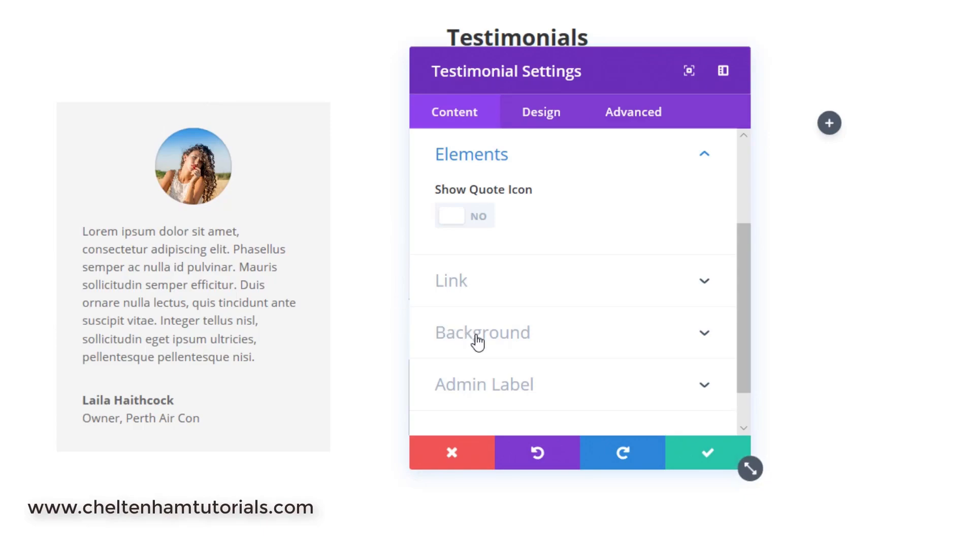
- Set the card background to semi-transparent orange rgba(224,153,0,0.57)
{"action": "left_click", "coordinate": [481, 333]}
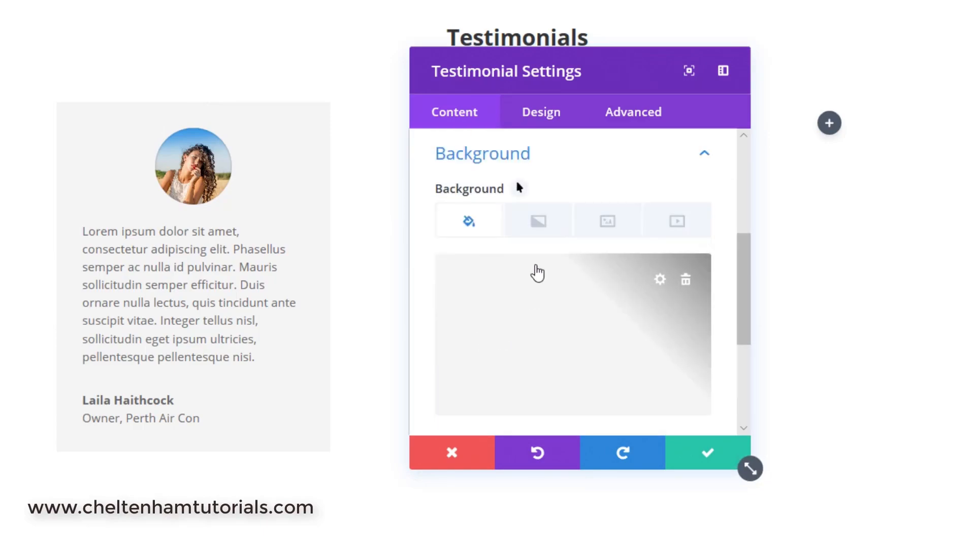
{"action": "mouse_move", "coordinate": [685, 290]}
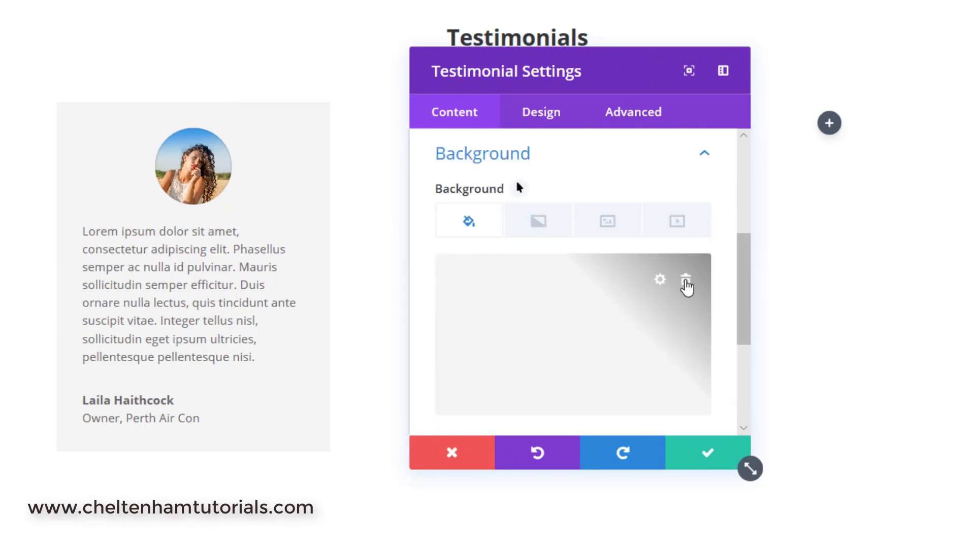
{"action": "mouse_move", "coordinate": [630, 305]}
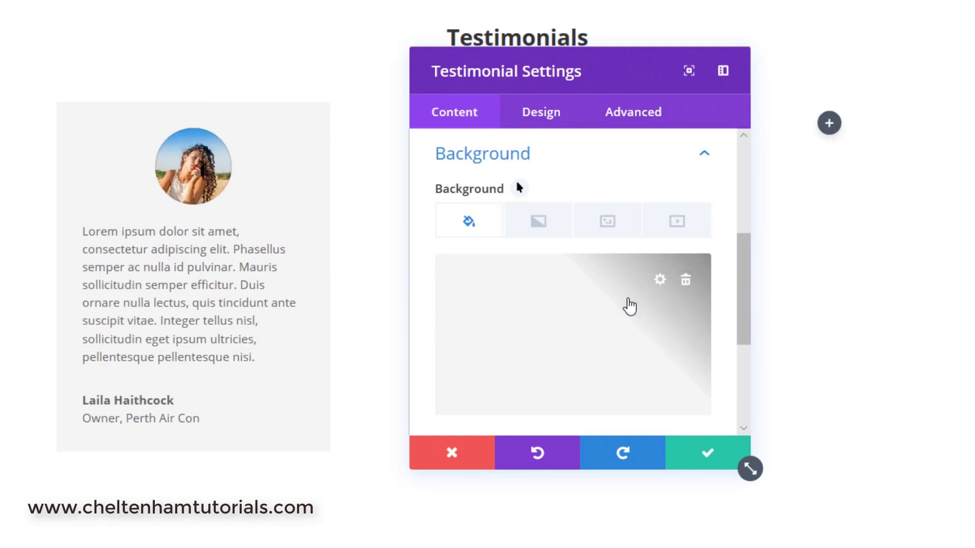
{"action": "left_click", "coordinate": [629, 304]}
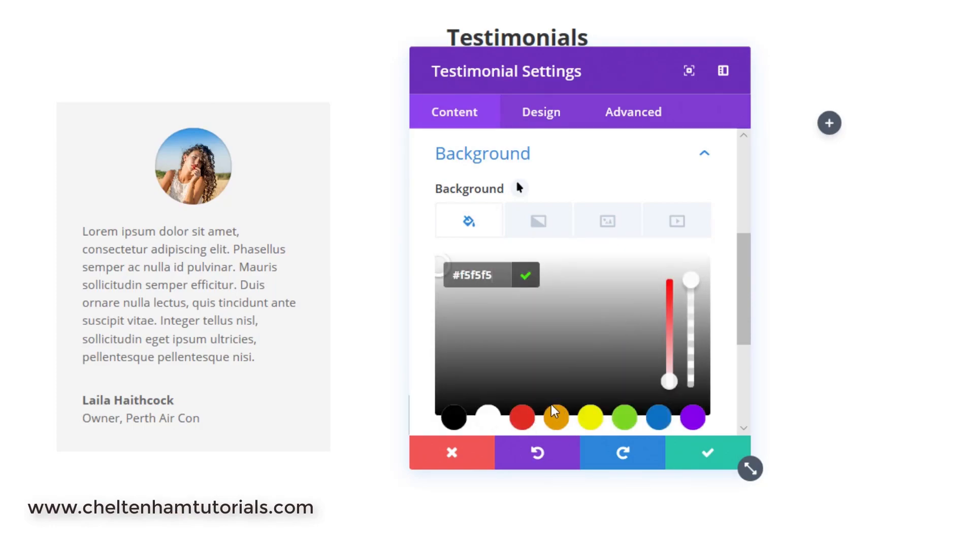
{"action": "left_click", "coordinate": [555, 417]}
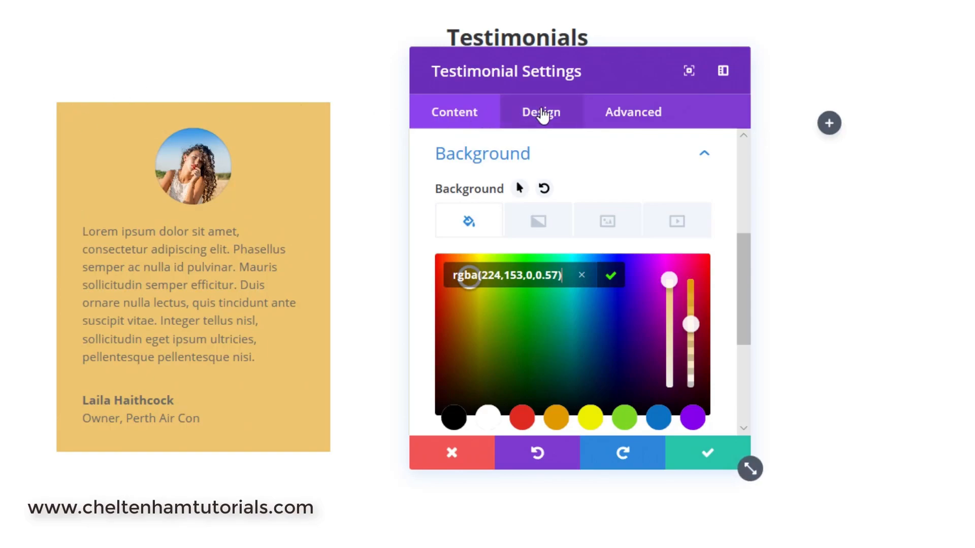
{"action": "left_click", "coordinate": [539, 112]}
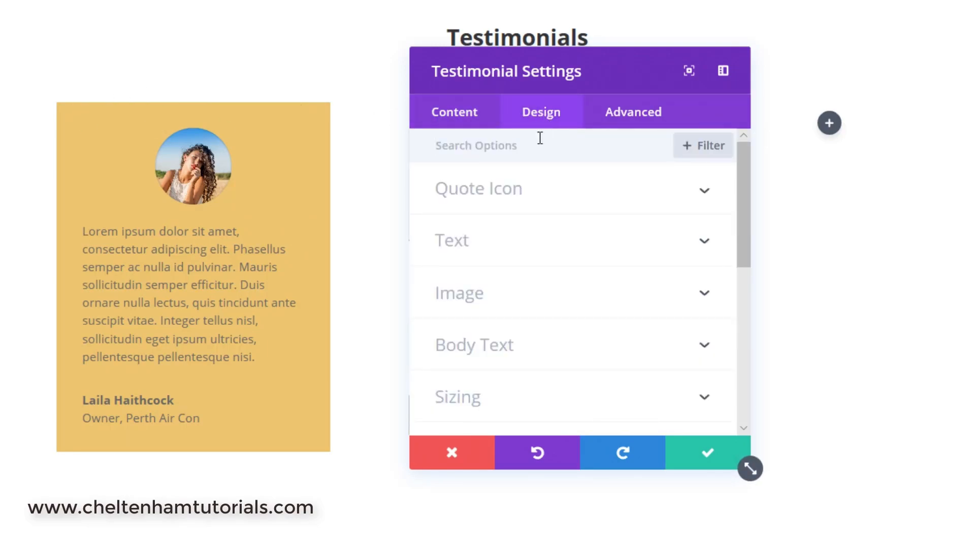
- Give the yellow testimonial card 4px linked rounded corners in the Border settings
{"action": "scroll", "scroll_direction": "down", "scroll_amount": 3}
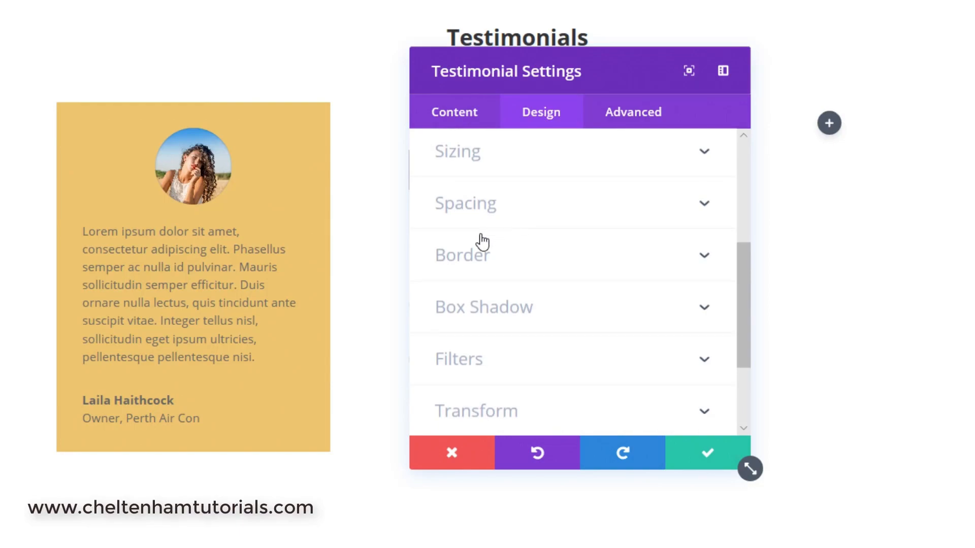
{"action": "left_click", "coordinate": [462, 254]}
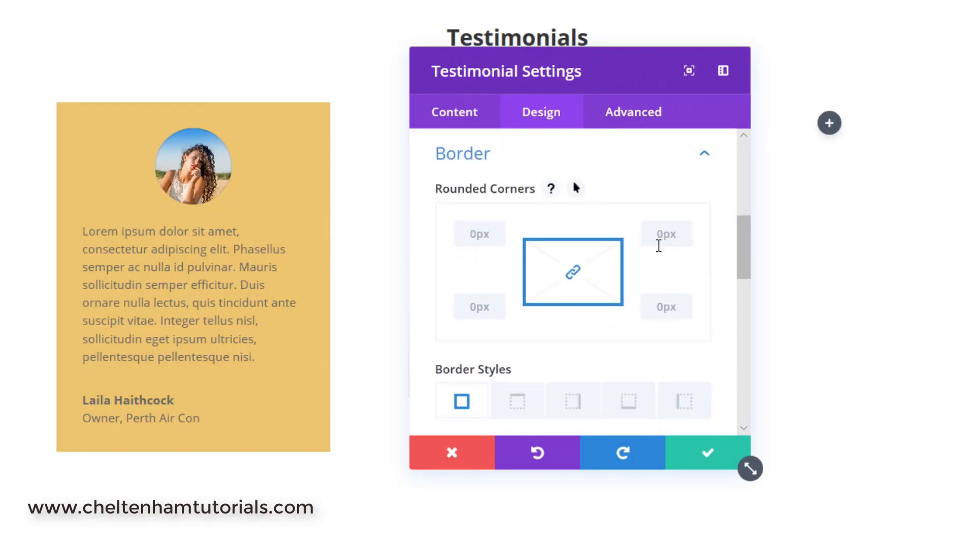
{"action": "mouse_move", "coordinate": [684, 234]}
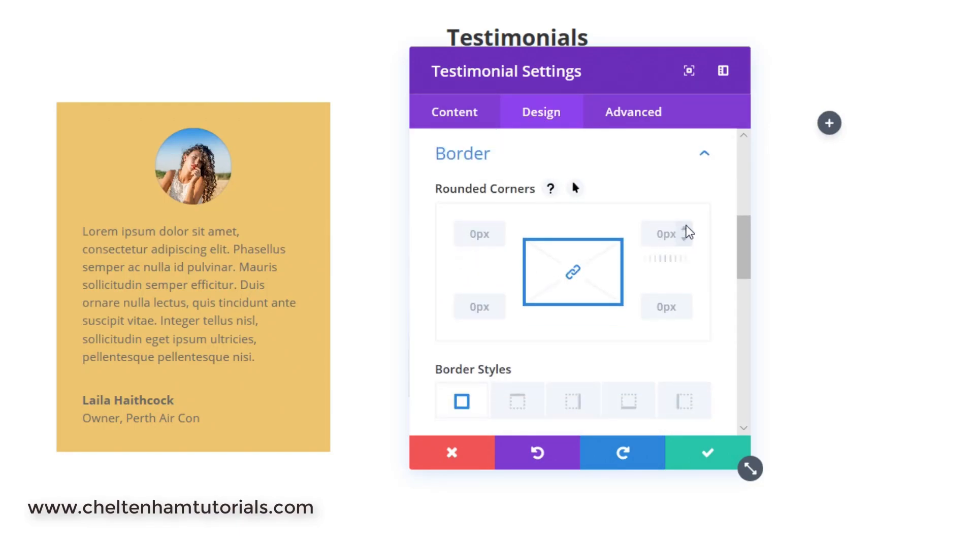
{"action": "left_click", "coordinate": [684, 229]}
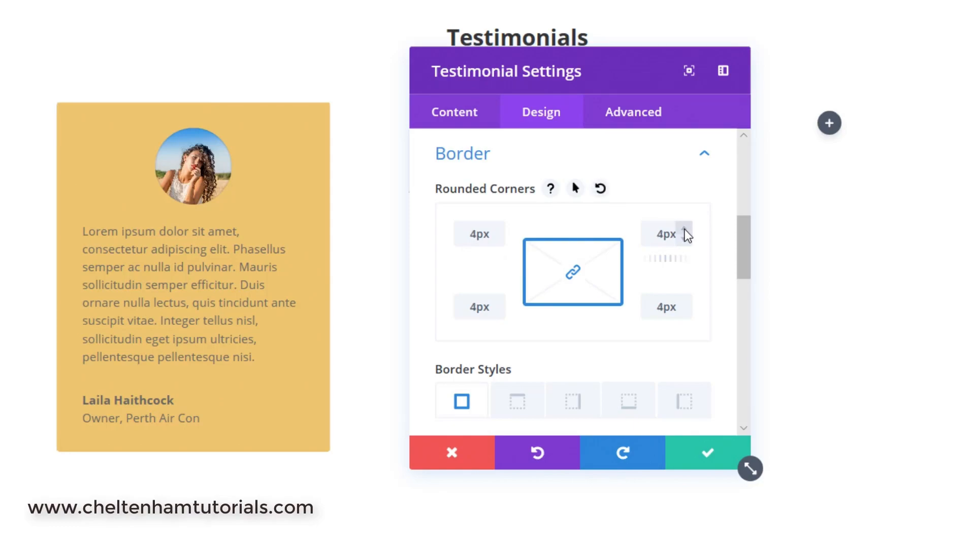
{"action": "left_click", "coordinate": [685, 230]}
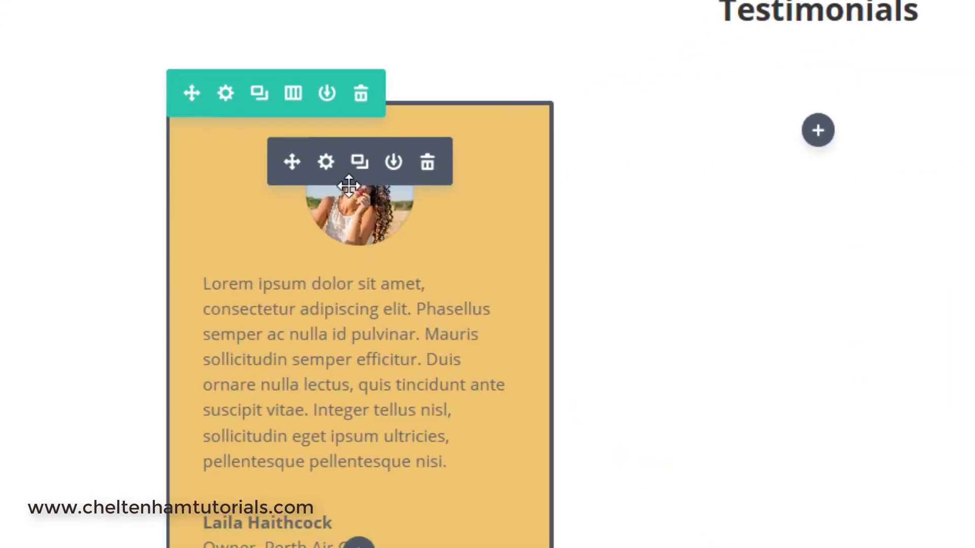
{"action": "mouse_move", "coordinate": [359, 162]}
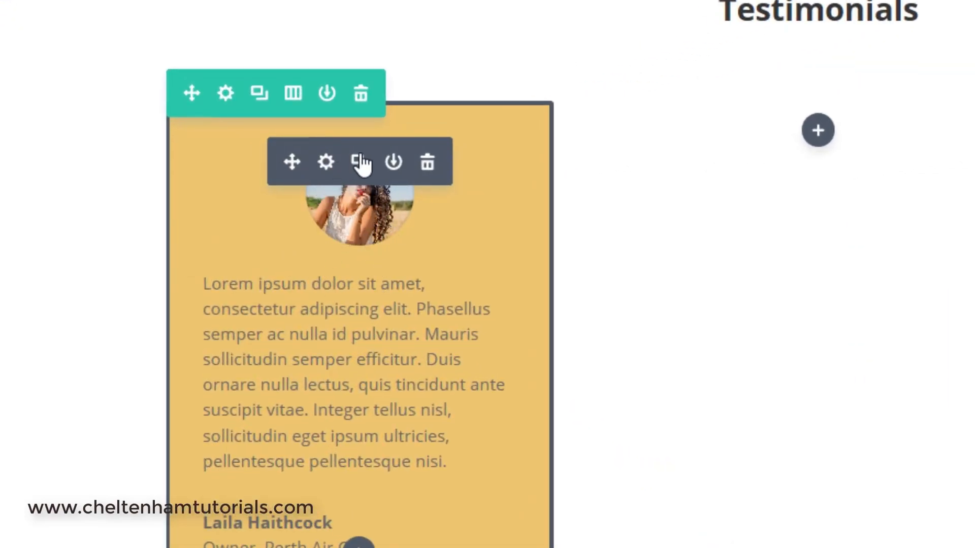
{"action": "mouse_move", "coordinate": [361, 162]}
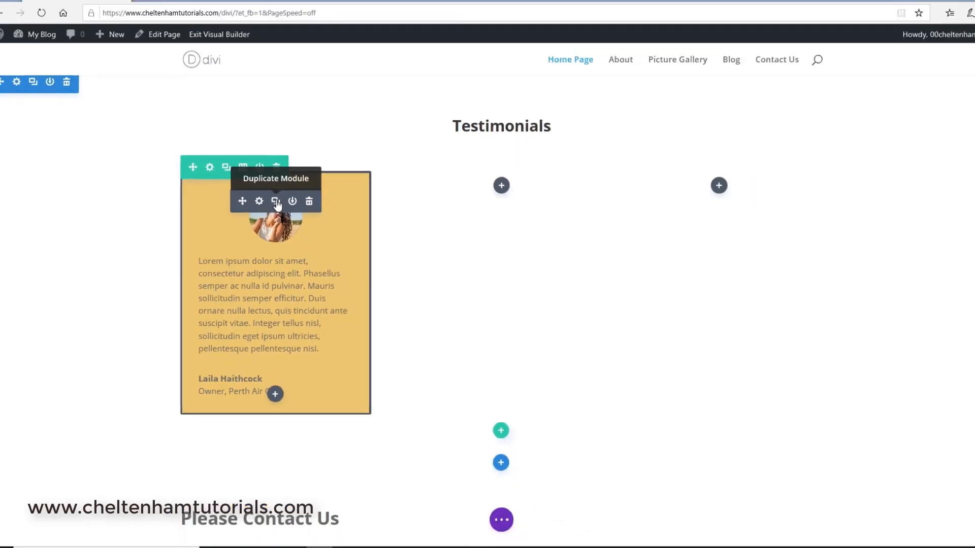
- Duplicate the testimonial card into the middle and right columns so three identical cards sit side by side
{"action": "left_click", "coordinate": [276, 201]}
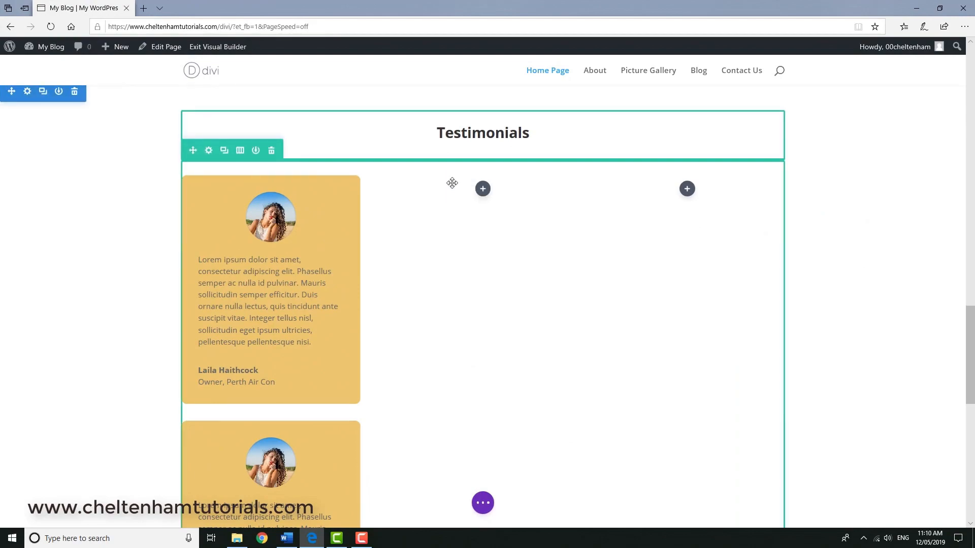
{"action": "left_click", "coordinate": [482, 189]}
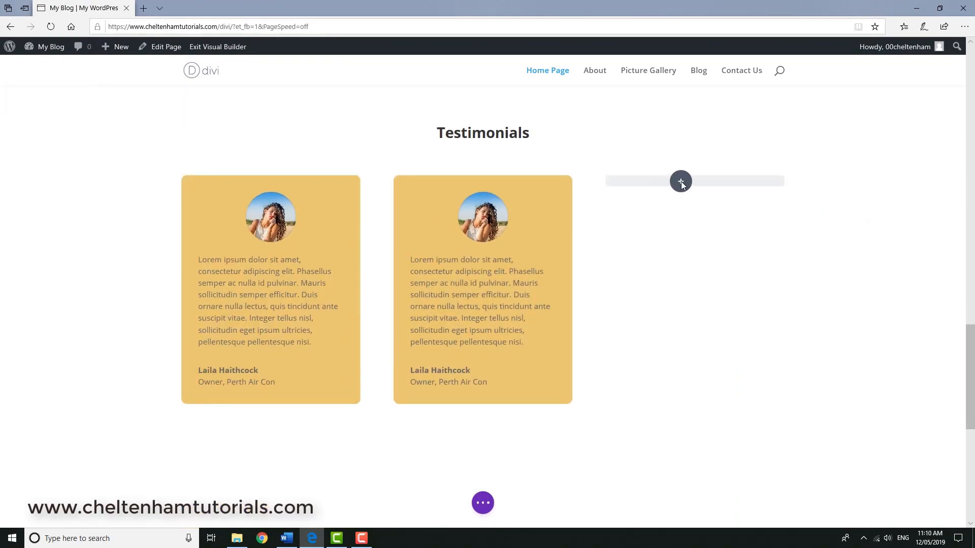
{"action": "left_click", "coordinate": [680, 181]}
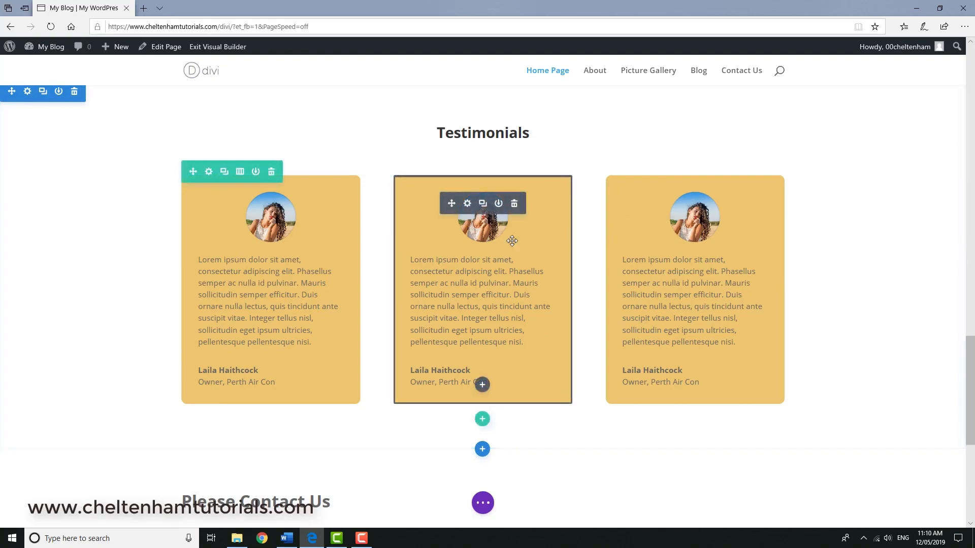
{"action": "mouse_move", "coordinate": [467, 203]}
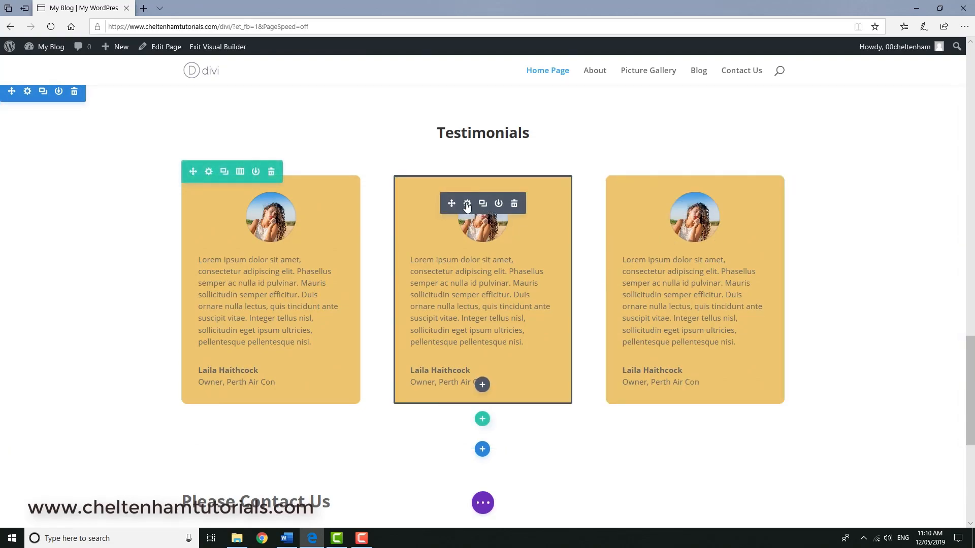
{"action": "left_click", "coordinate": [467, 203]}
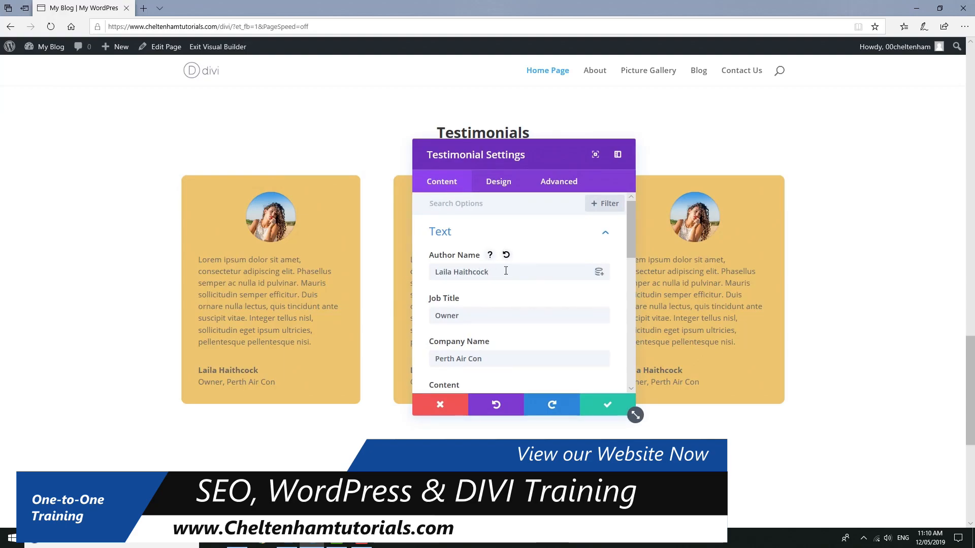
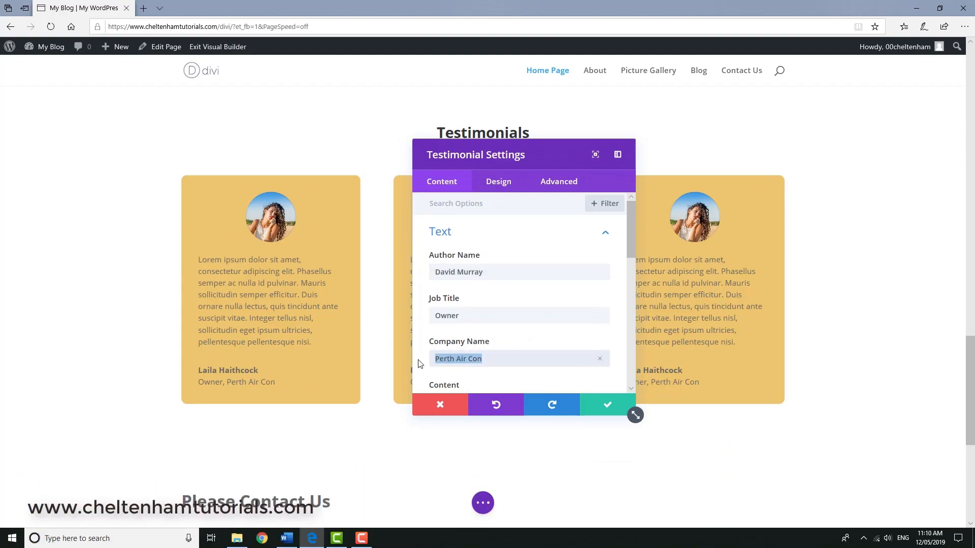
{"action": "type", "text": "Chelte"}
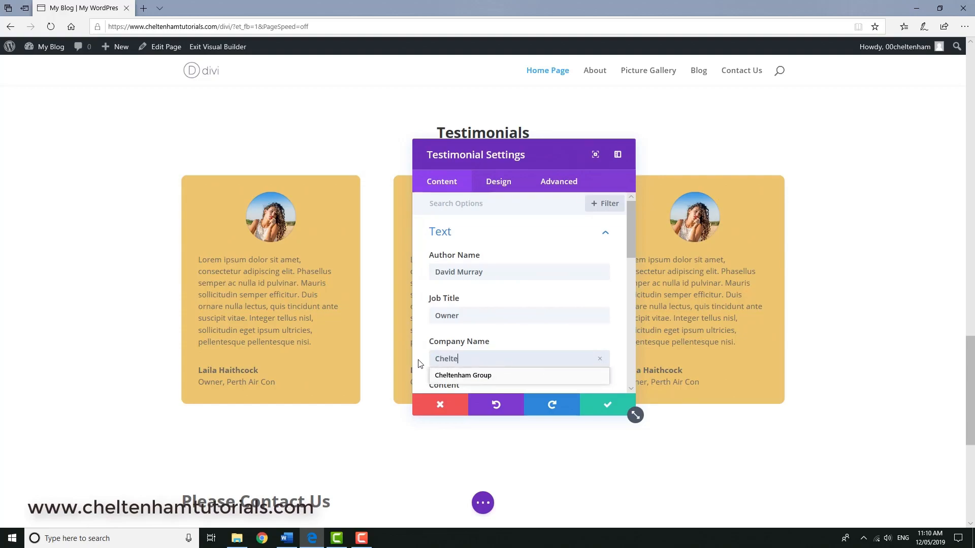
{"action": "type", "text": "nhyam Tuto"}
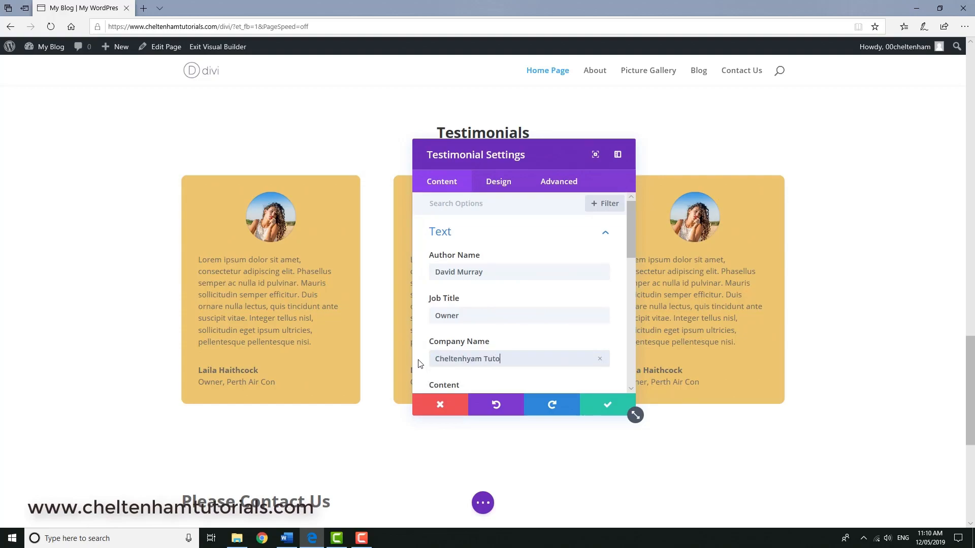
{"action": "type", "text": "rials"}
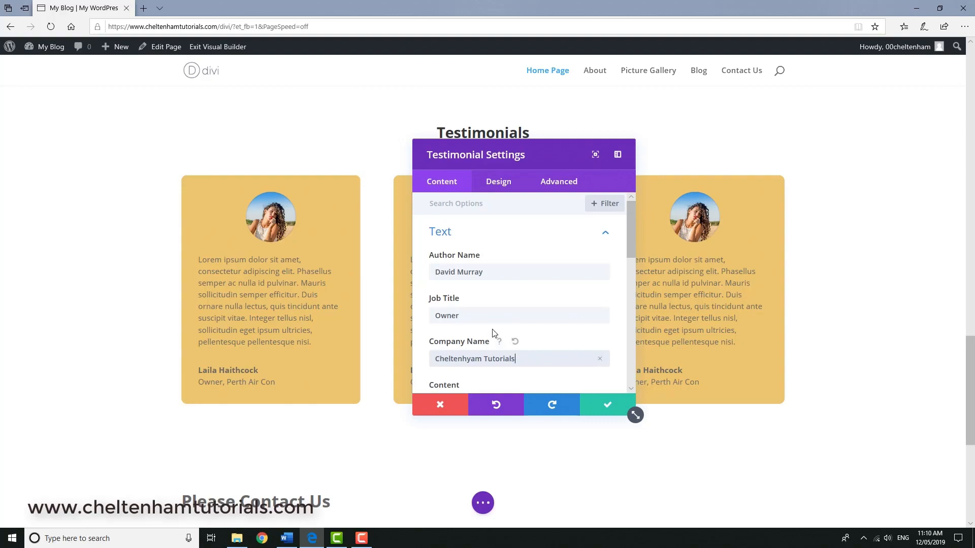
{"action": "scroll", "scroll_direction": "down", "scroll_amount": 3}
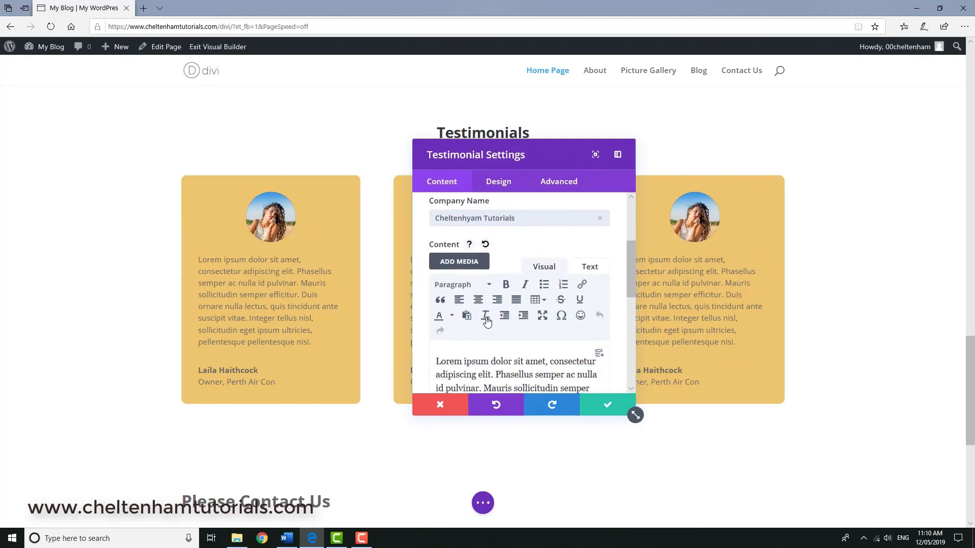
{"action": "scroll", "scroll_direction": "down", "scroll_amount": 3}
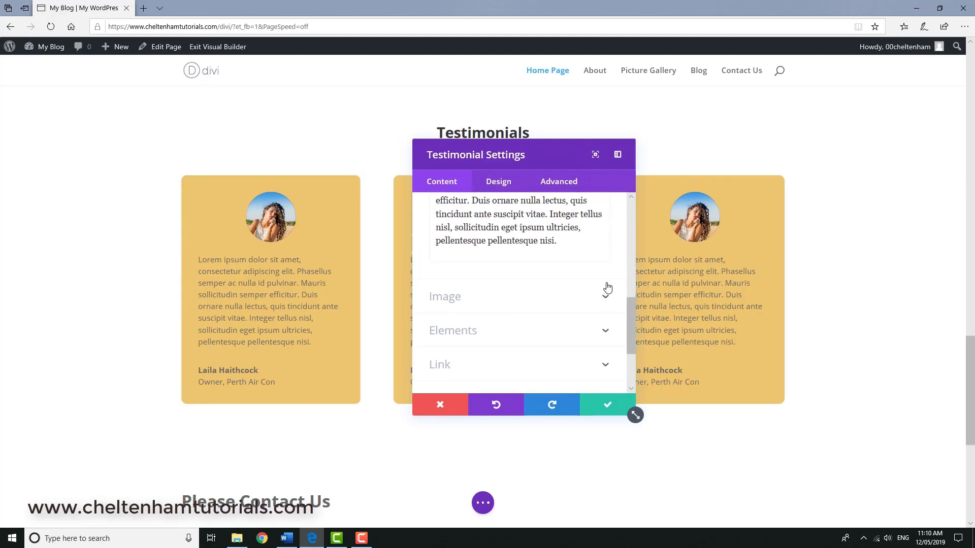
- Replace the middle card's portrait with the young man's photo from the Media Library and save
{"action": "left_click", "coordinate": [445, 296]}
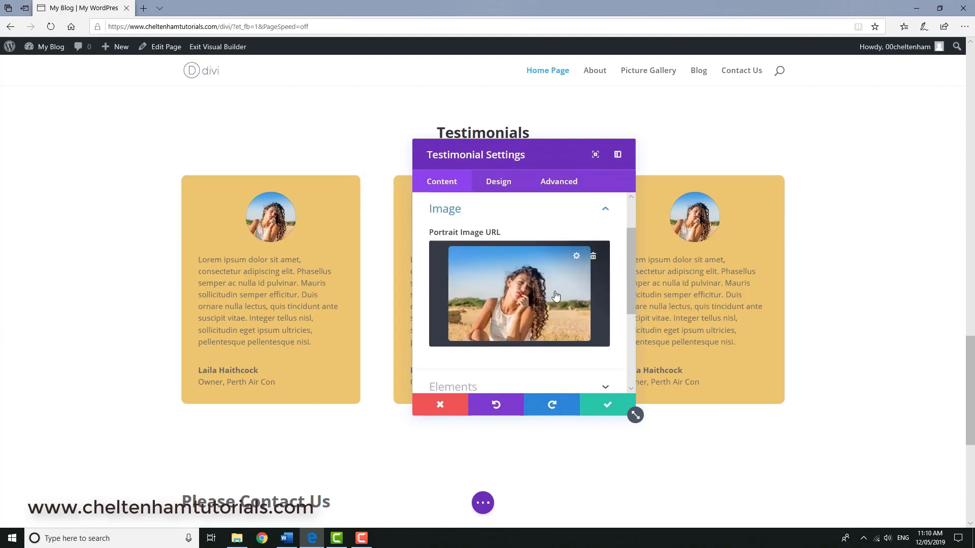
{"action": "left_click", "coordinate": [592, 255]}
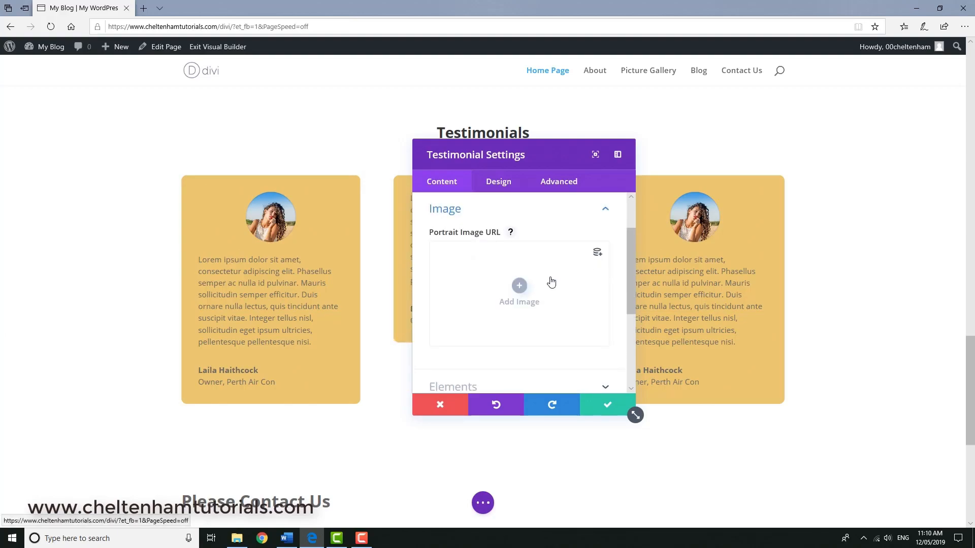
{"action": "left_click", "coordinate": [519, 289]}
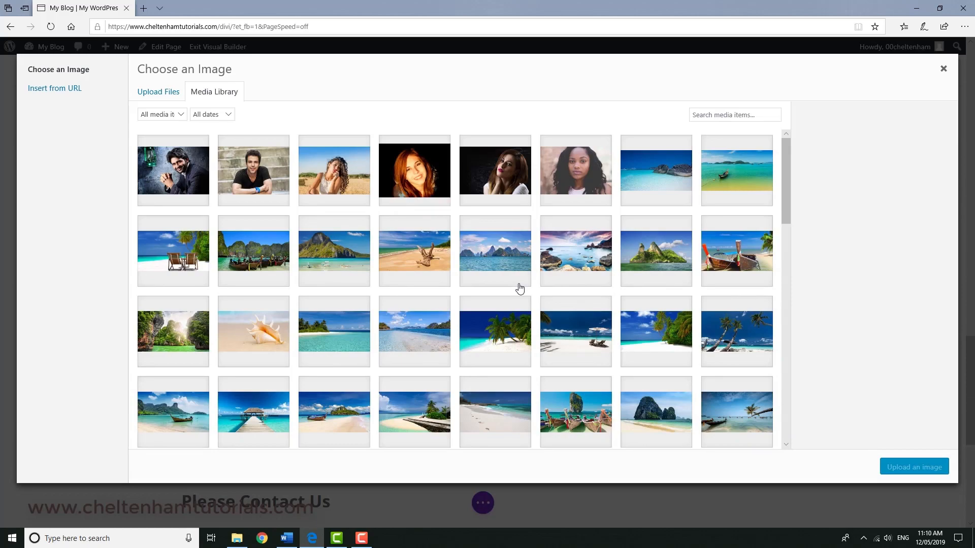
{"action": "left_click", "coordinate": [253, 170]}
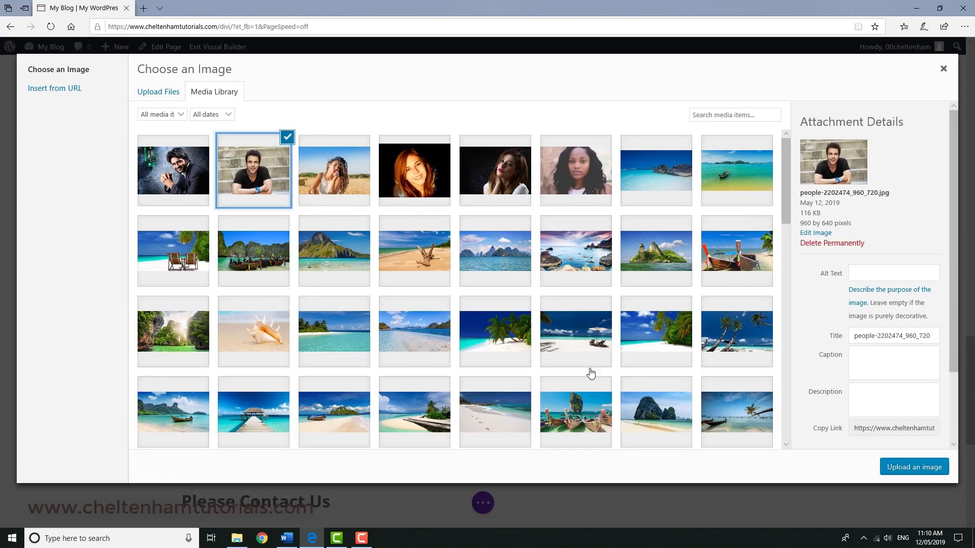
{"action": "left_click", "coordinate": [914, 467]}
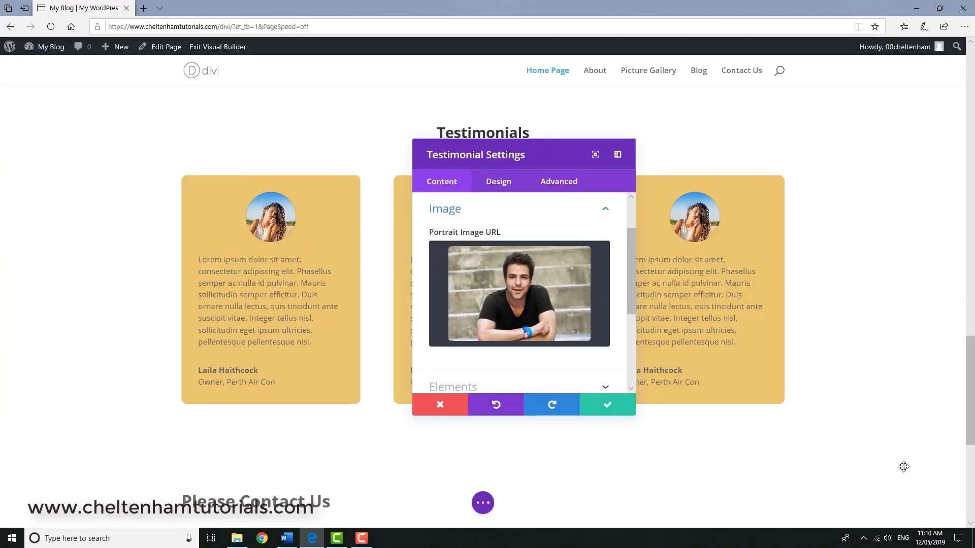
{"action": "mouse_move", "coordinate": [606, 405]}
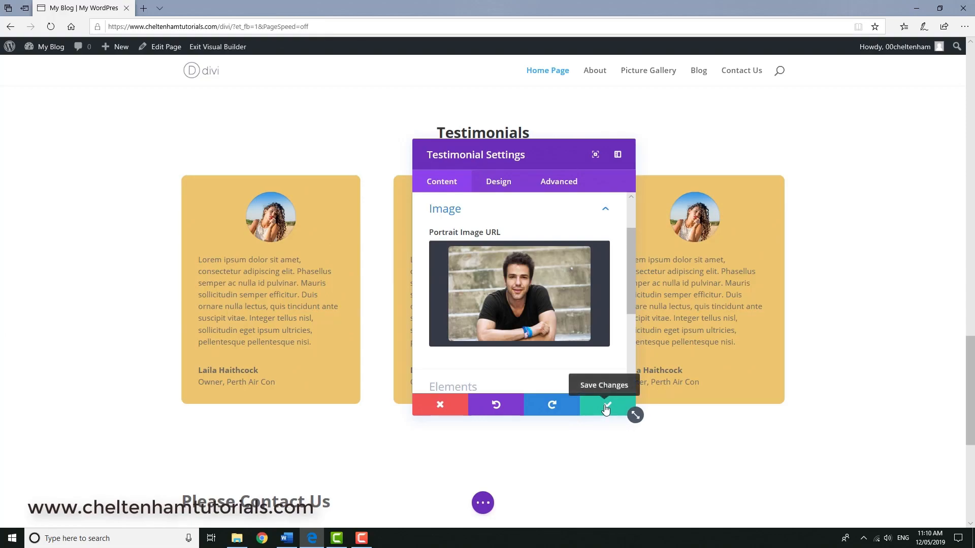
{"action": "left_click", "coordinate": [603, 406]}
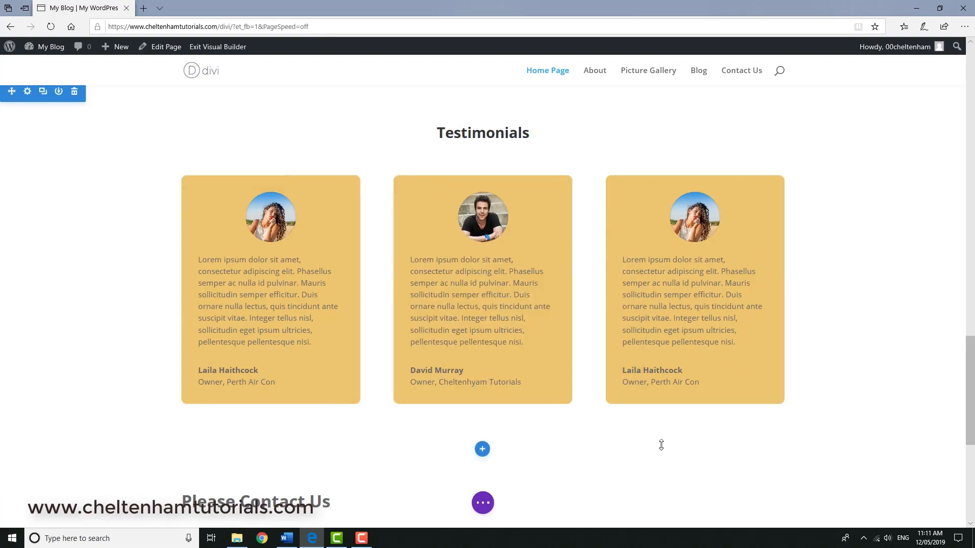
{"action": "mouse_move", "coordinate": [695, 289]}
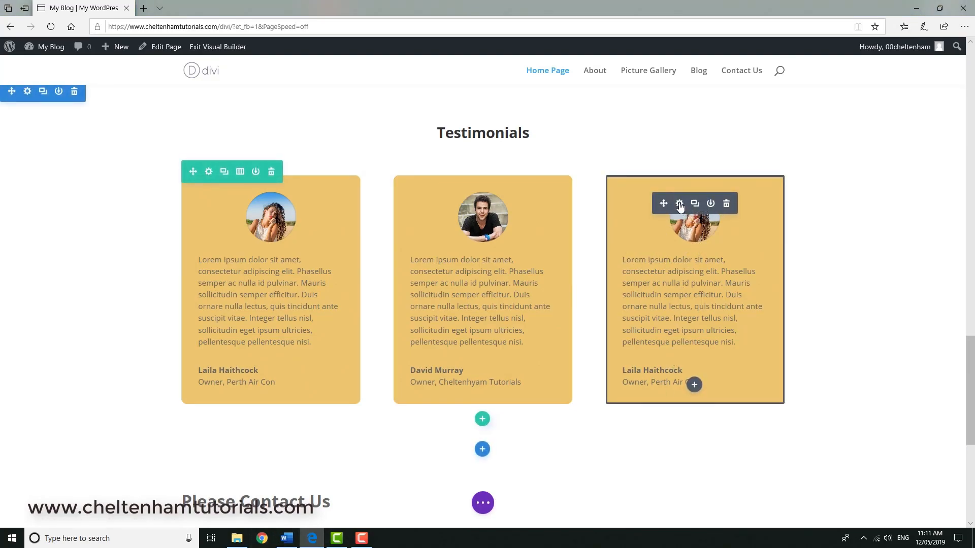
{"action": "left_click", "coordinate": [679, 203]}
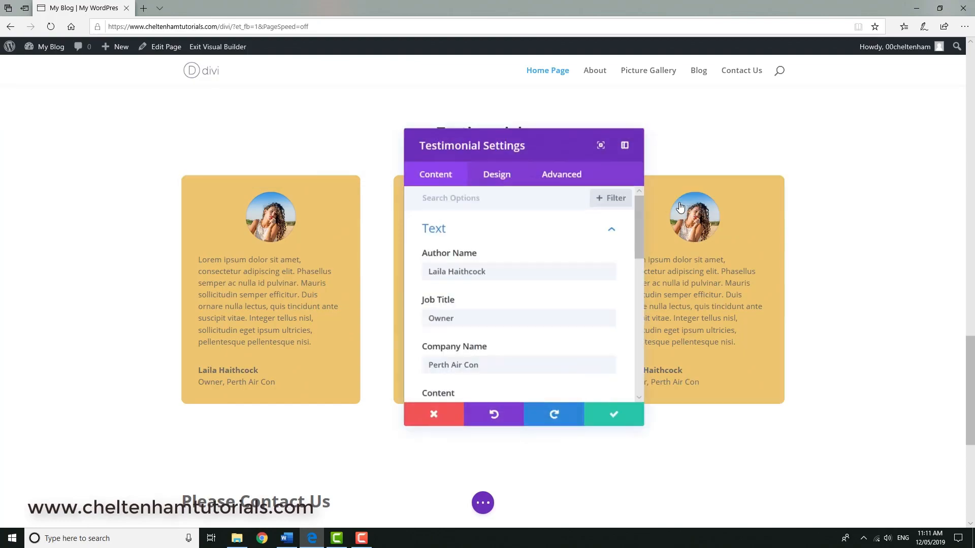
{"action": "left_click", "coordinate": [501, 272]}
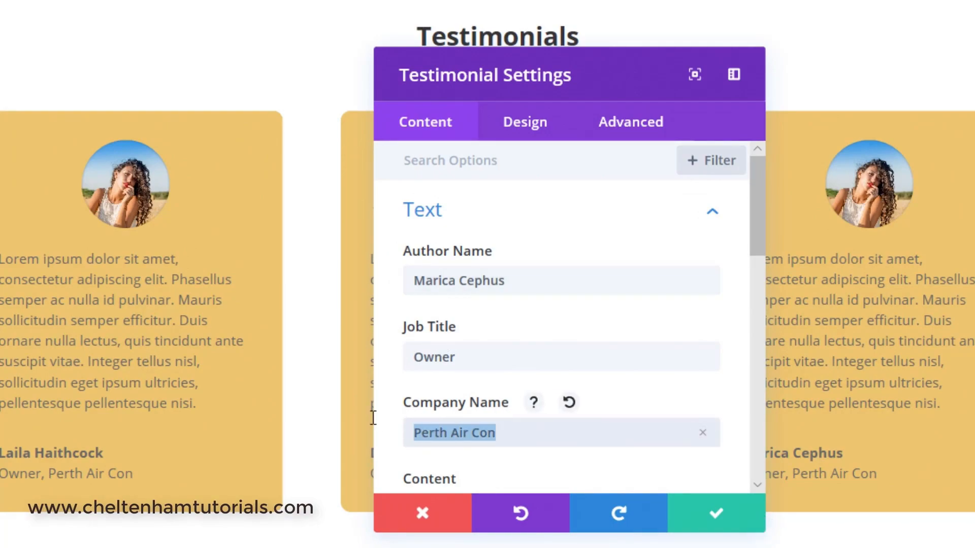
{"action": "type", "text": "XY"}
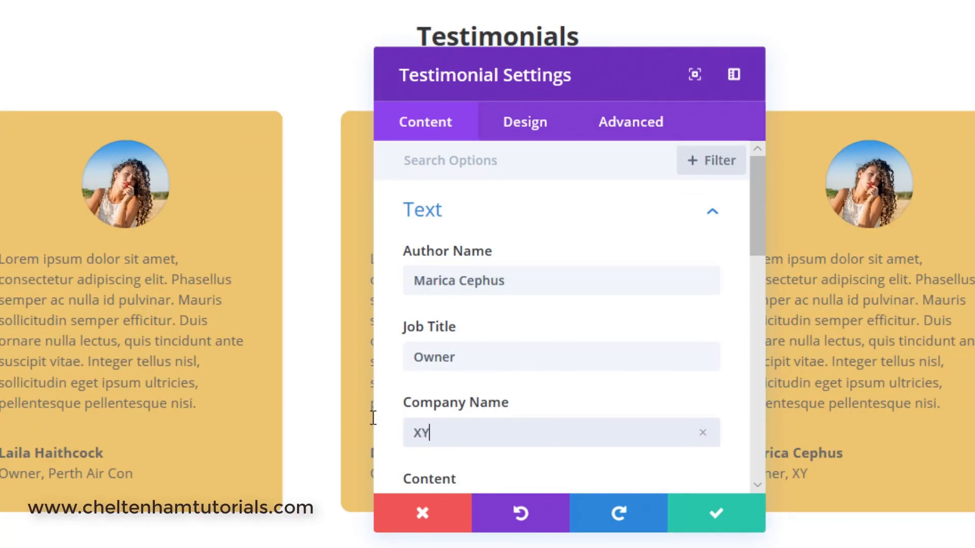
{"action": "type", "text": "Z COmpa"}
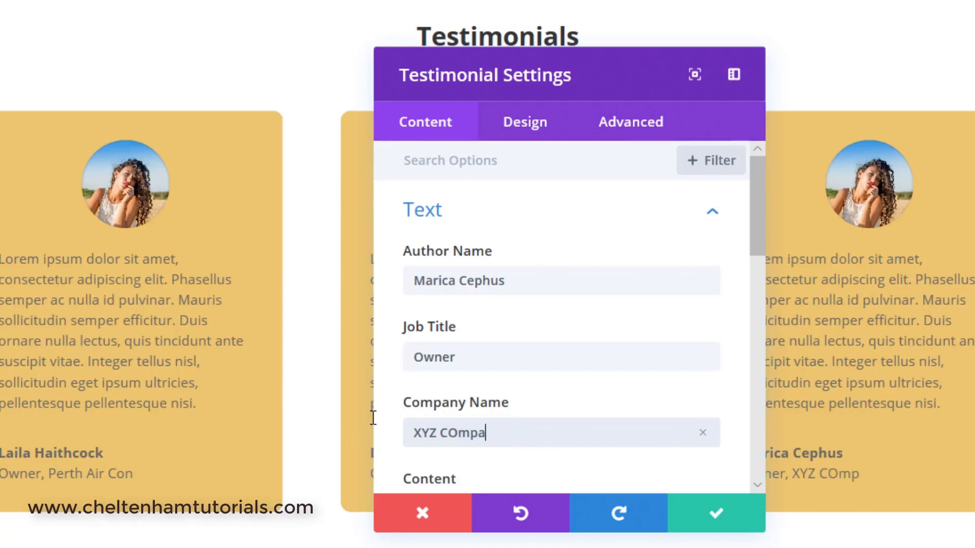
{"action": "type", "text": "ny"}
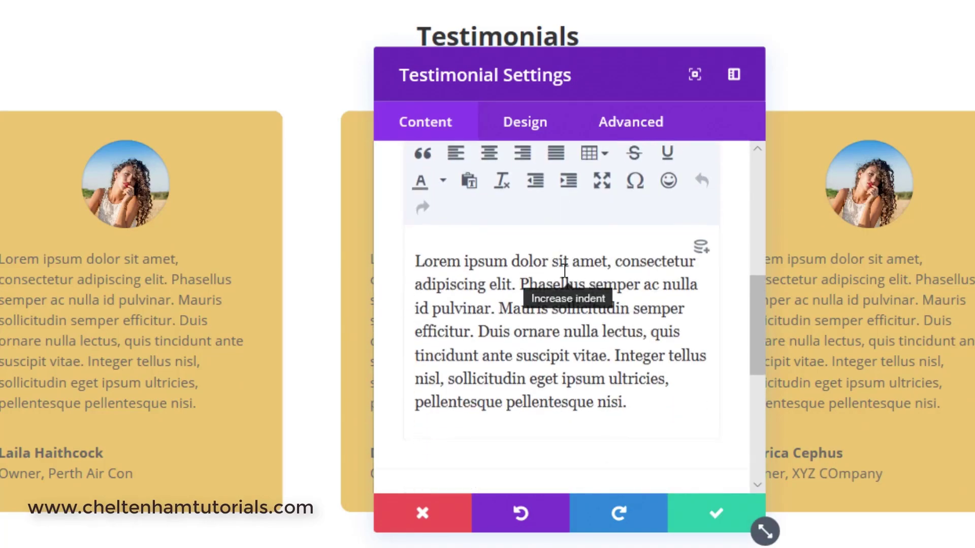
{"action": "scroll", "scroll_direction": "down", "scroll_amount": 3}
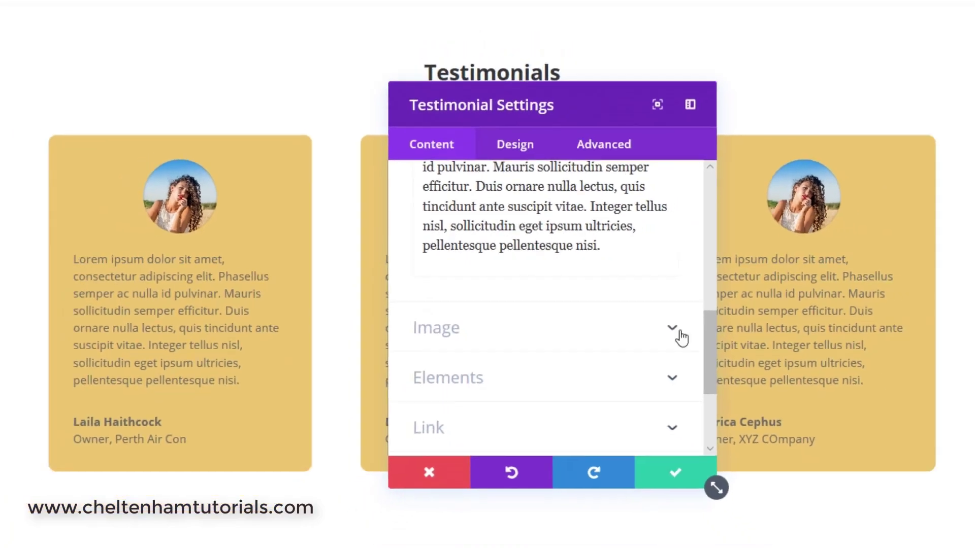
- Replace the right card's portrait with the dark-haired woman's photo and save
{"action": "left_click", "coordinate": [671, 328]}
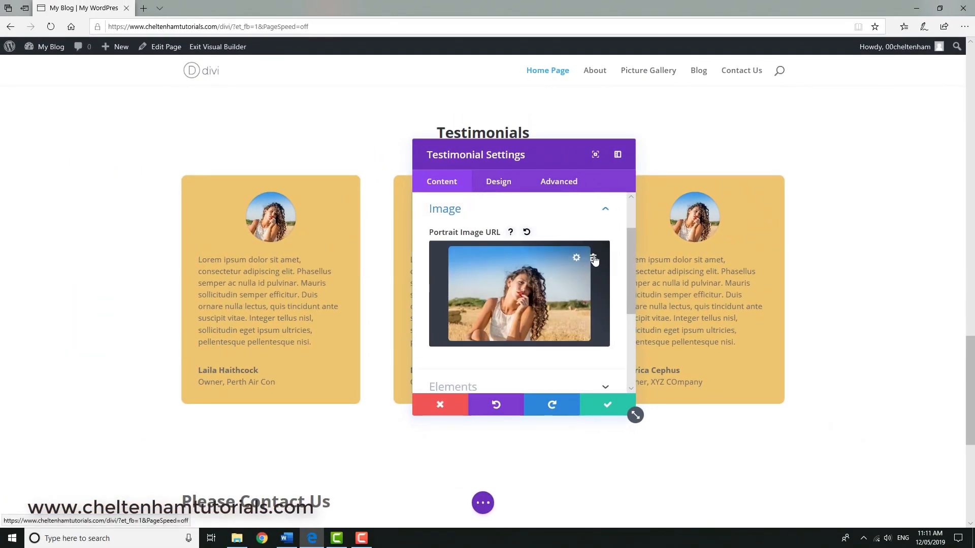
{"action": "left_click", "coordinate": [594, 257]}
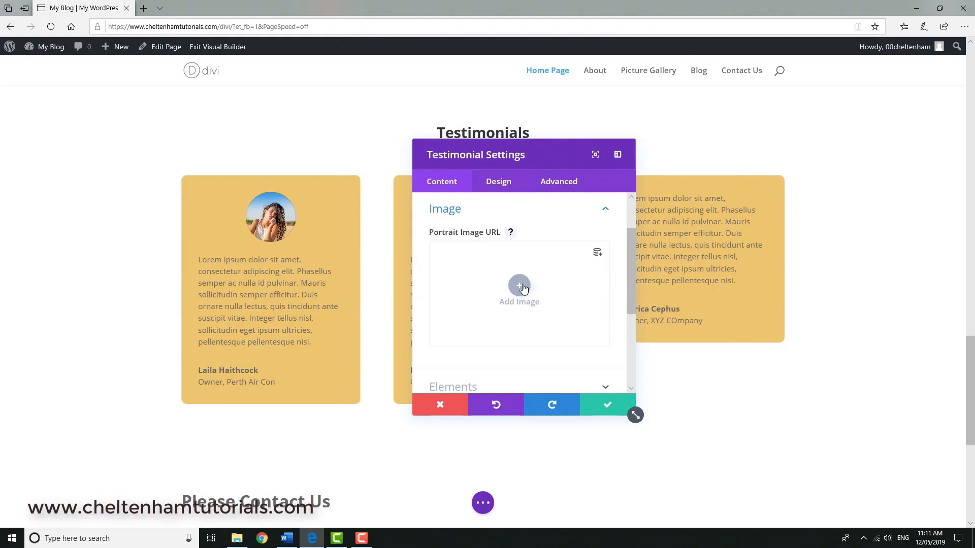
{"action": "left_click", "coordinate": [518, 290]}
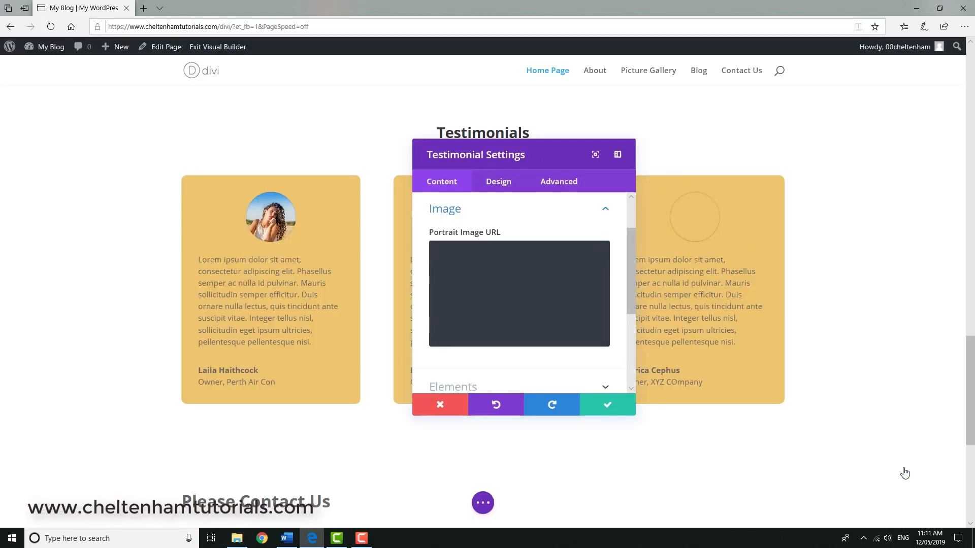
{"action": "left_click", "coordinate": [607, 405]}
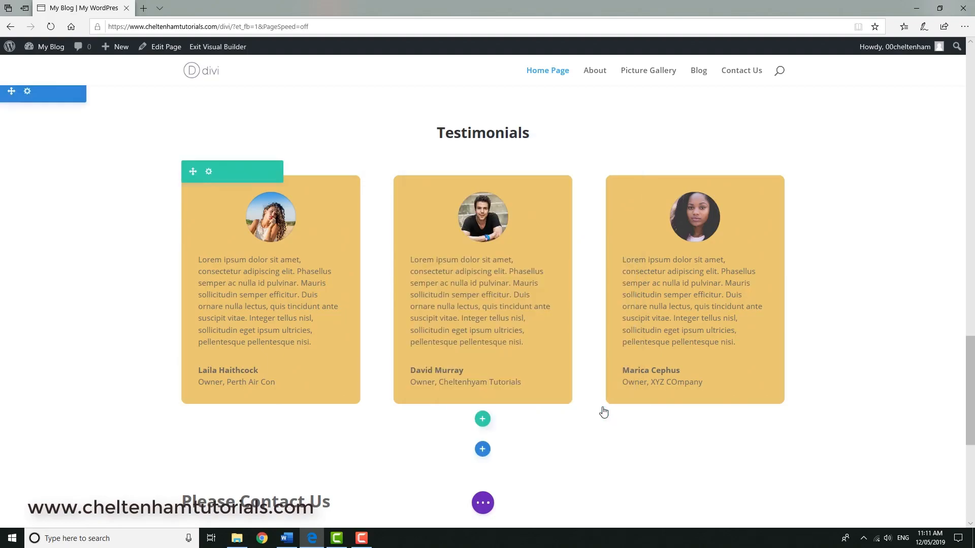